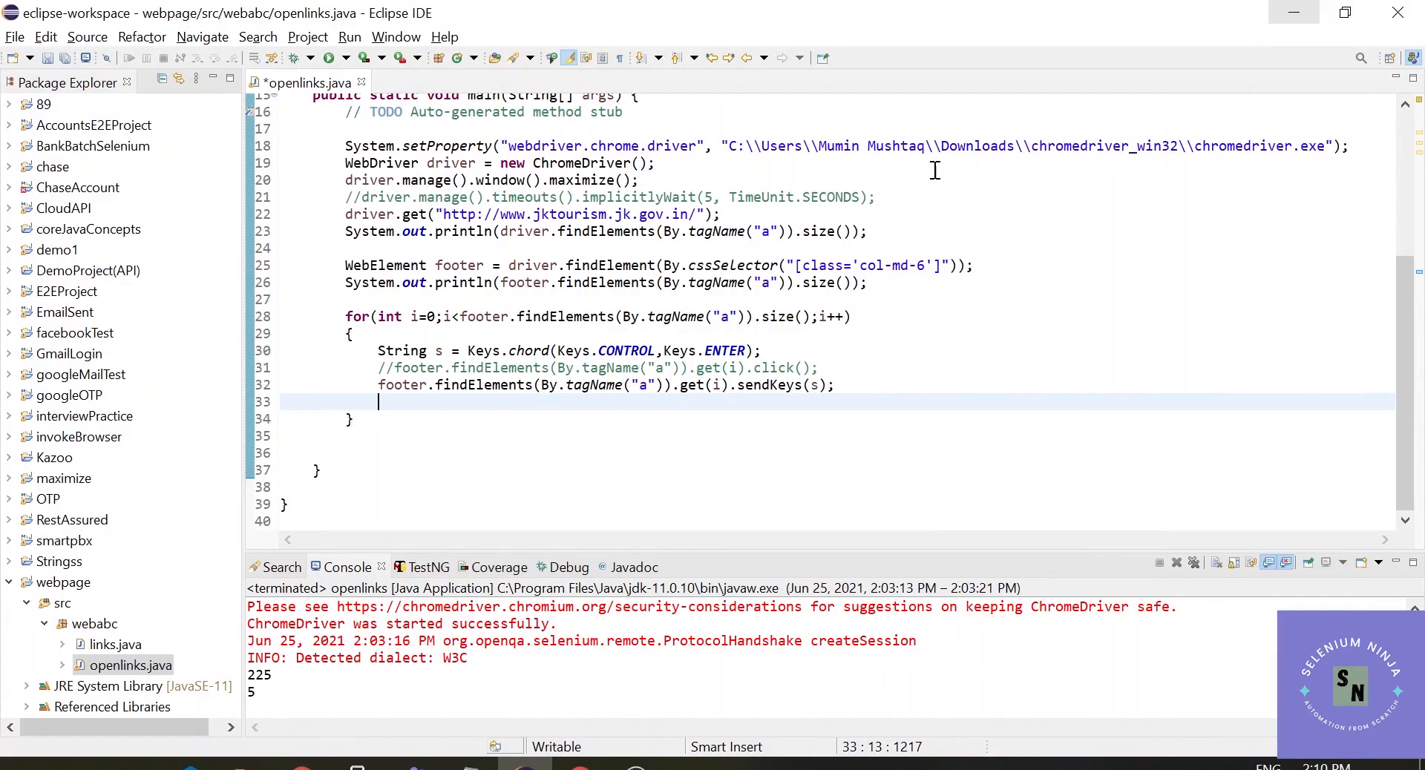
mouse_move(607, 742)
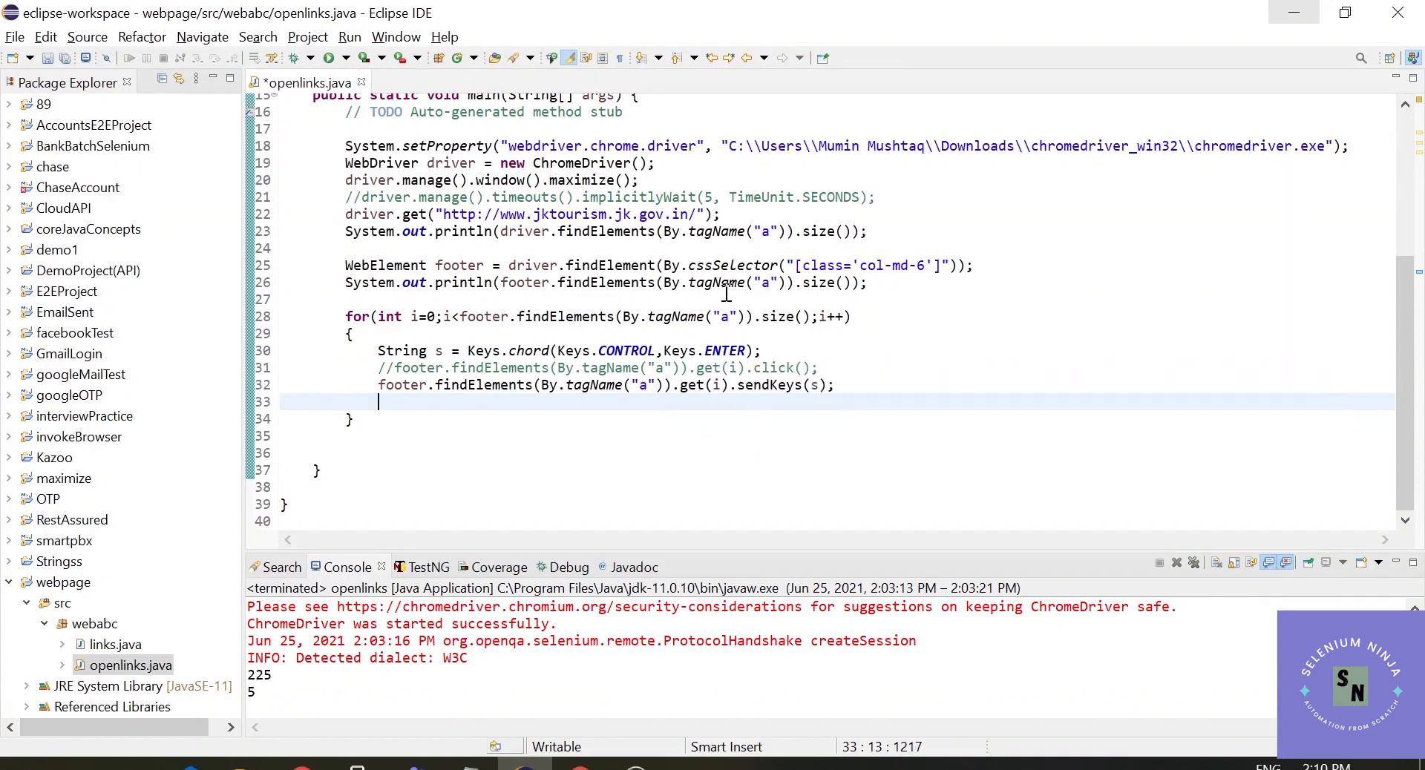
mouse_move(725, 292)
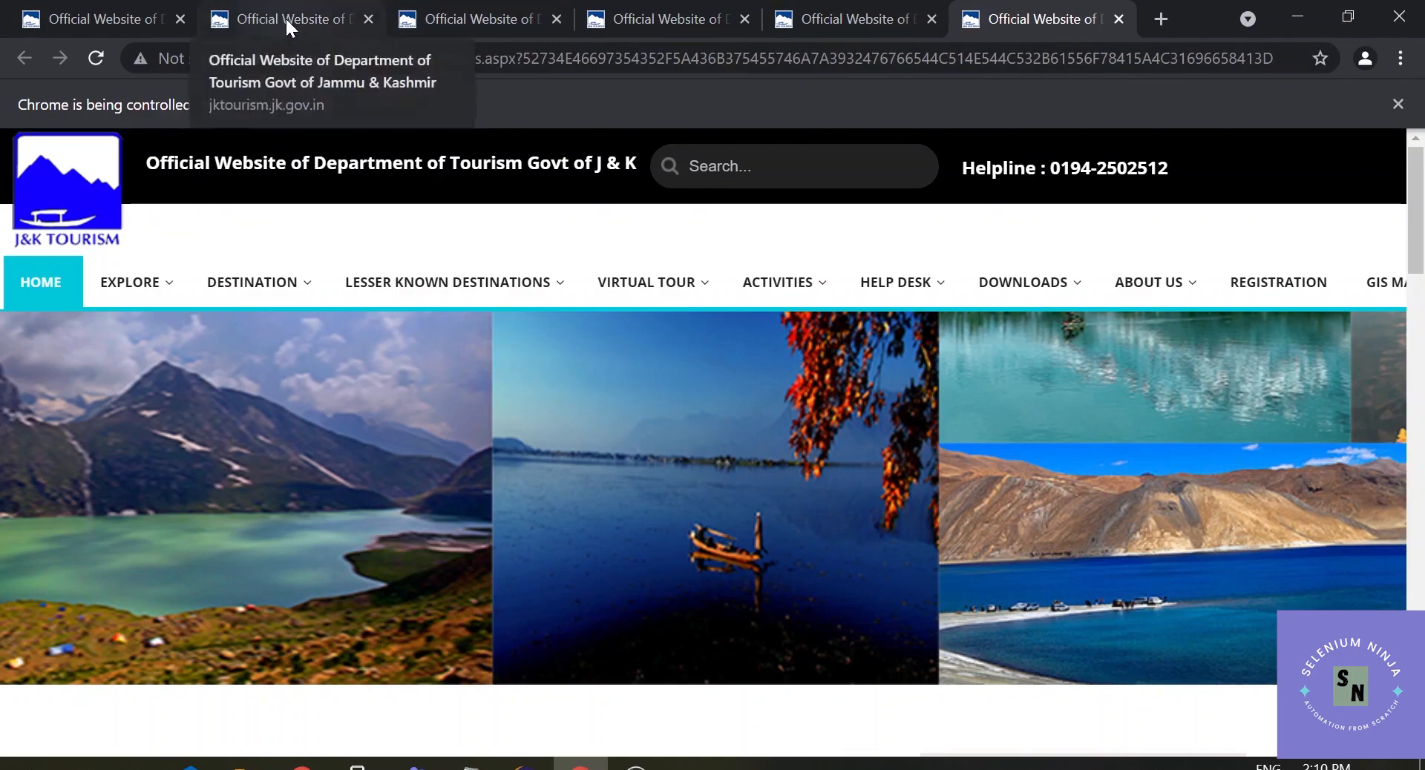
Inspect one of the tourism site tabs the script opened in Chrome
click(477, 19)
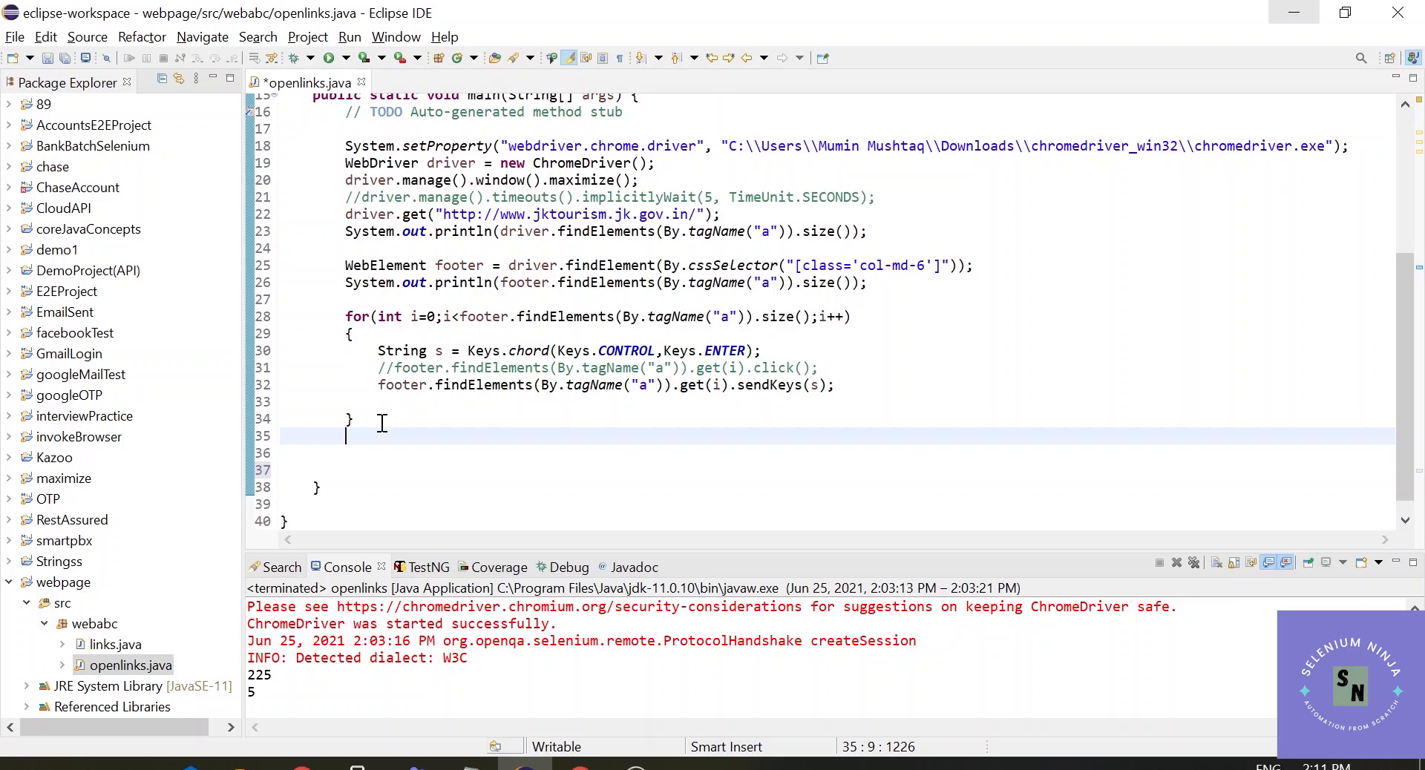
Declare Set<String> click = driver.getWindowHandles(); below the footer-link loop
text(drive)
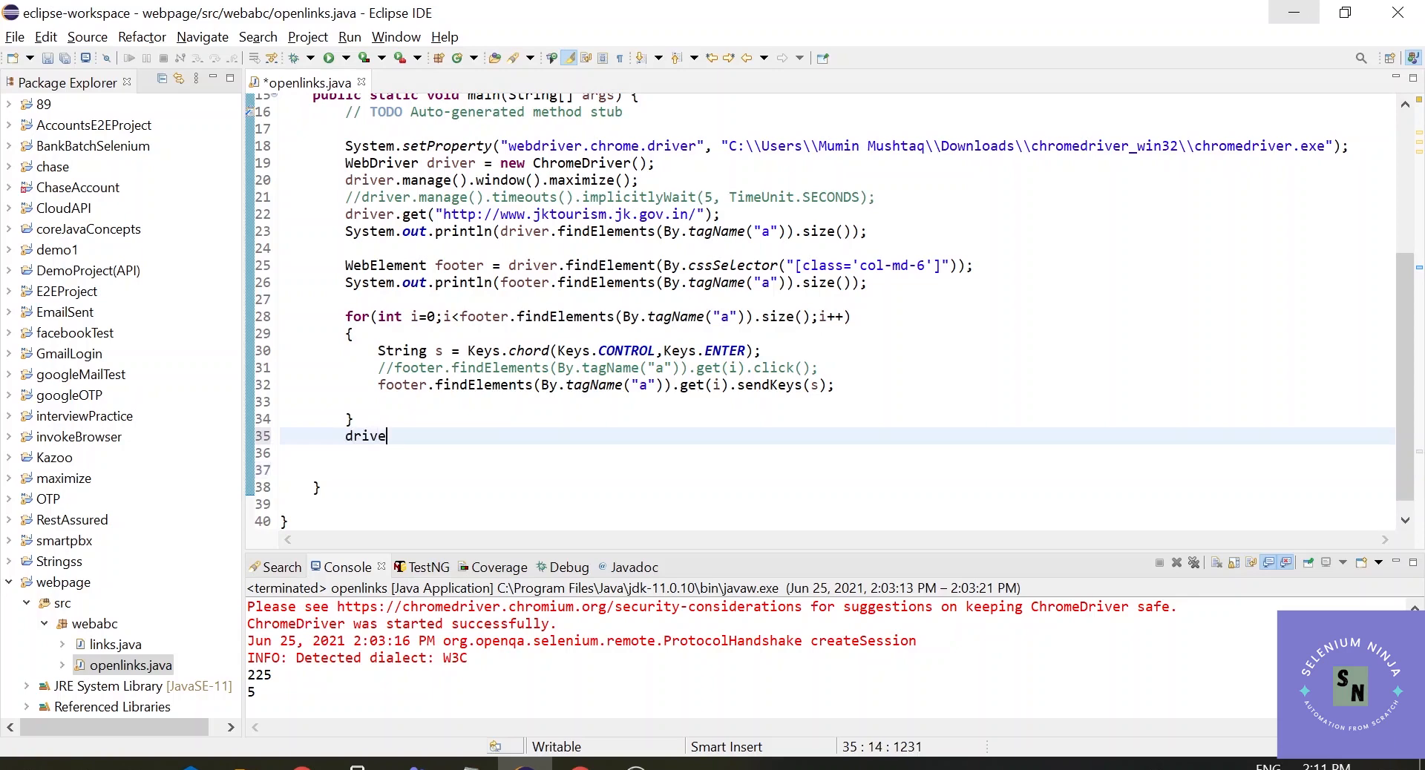
text(.get)
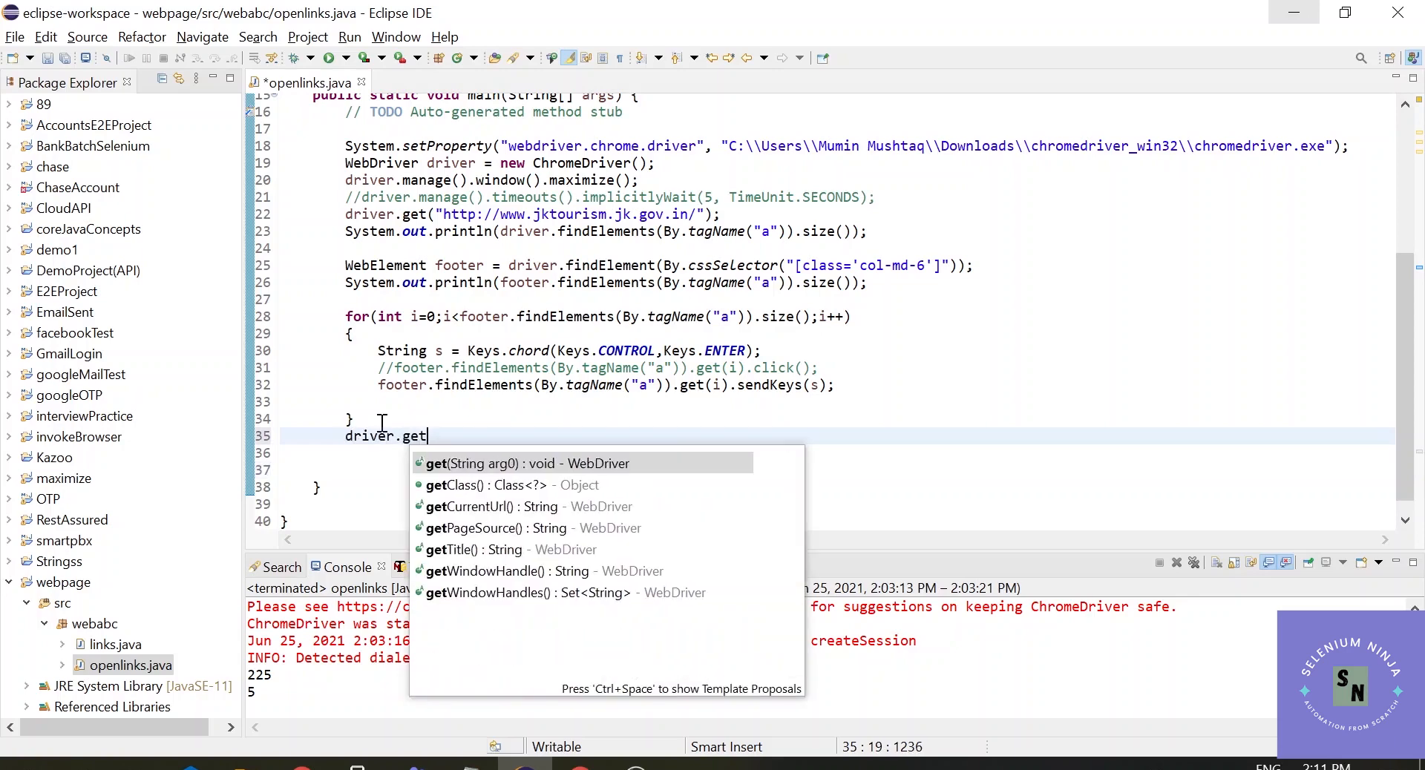
text(win)
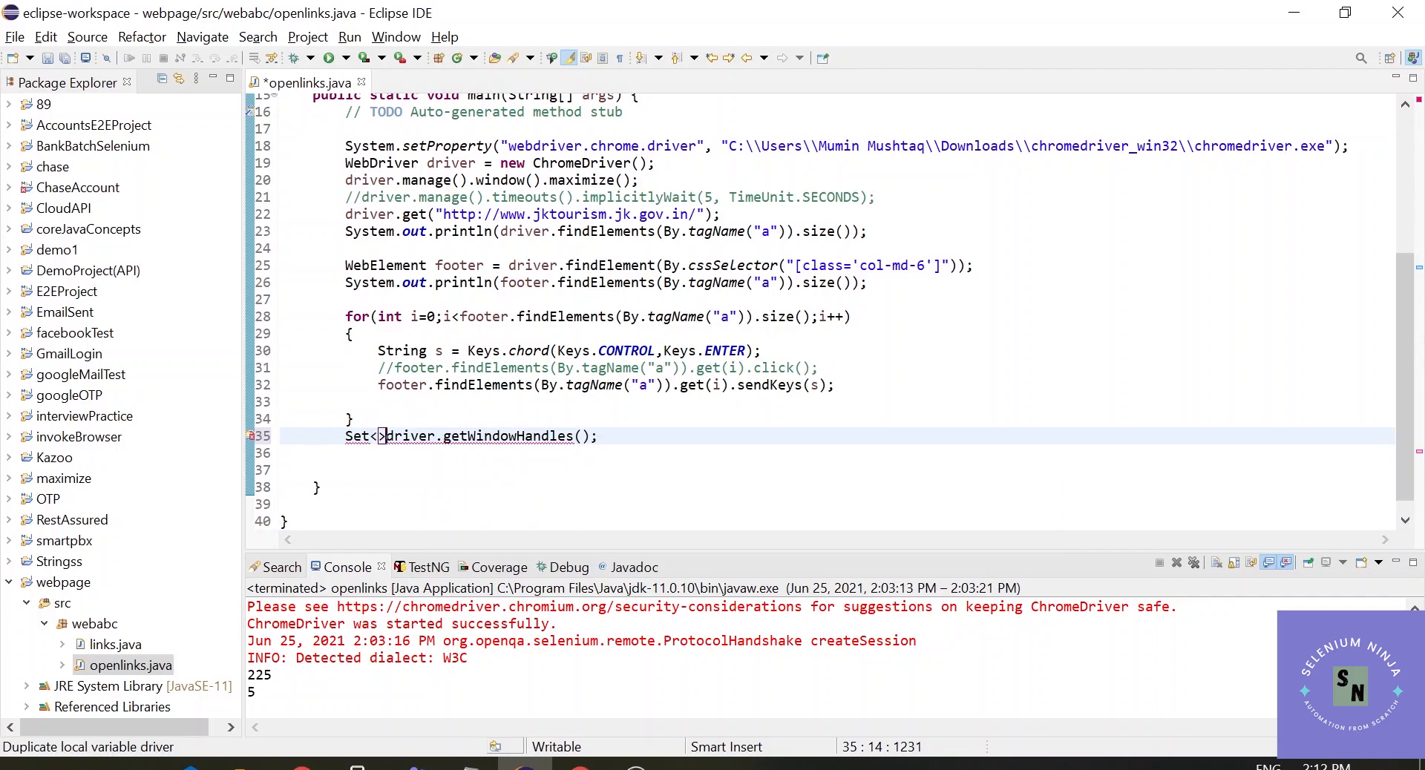
text(String)
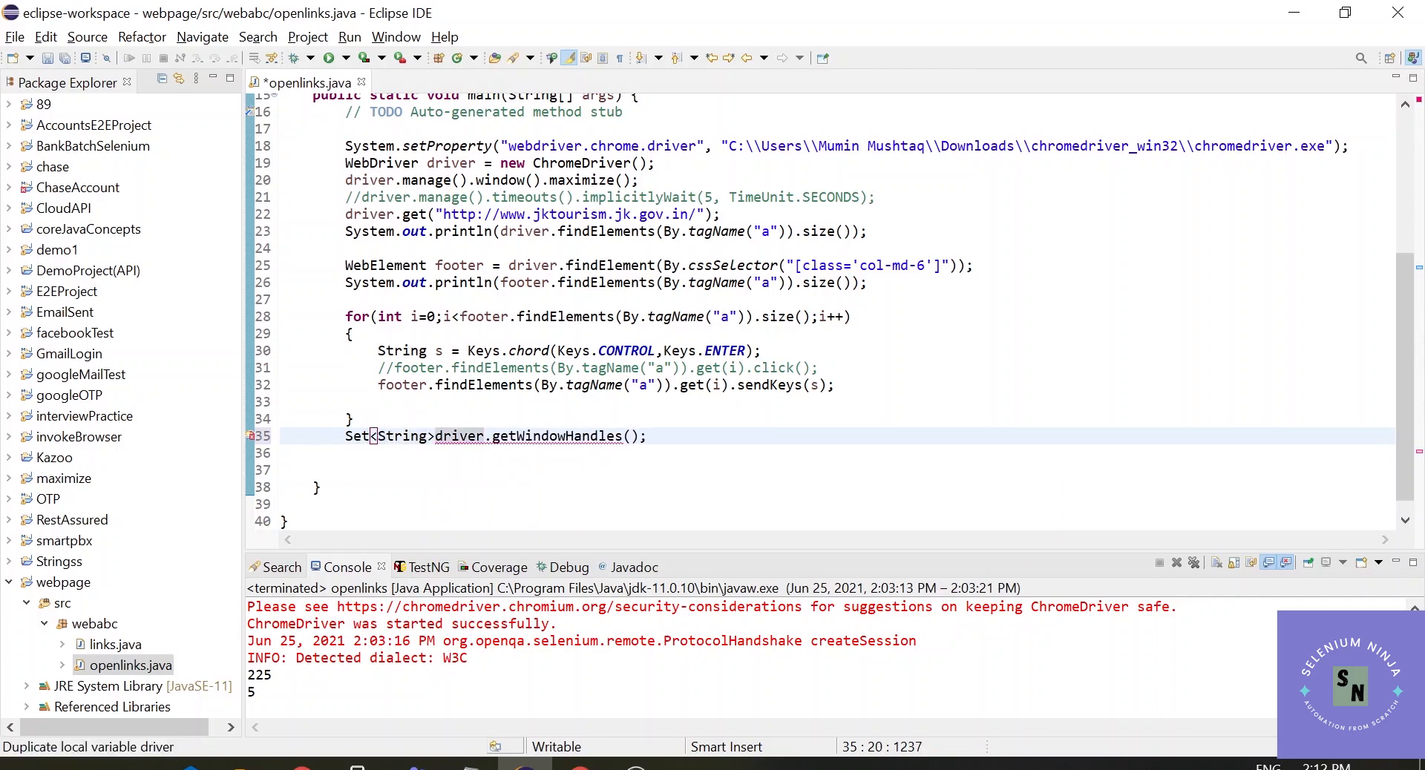
text(click =)
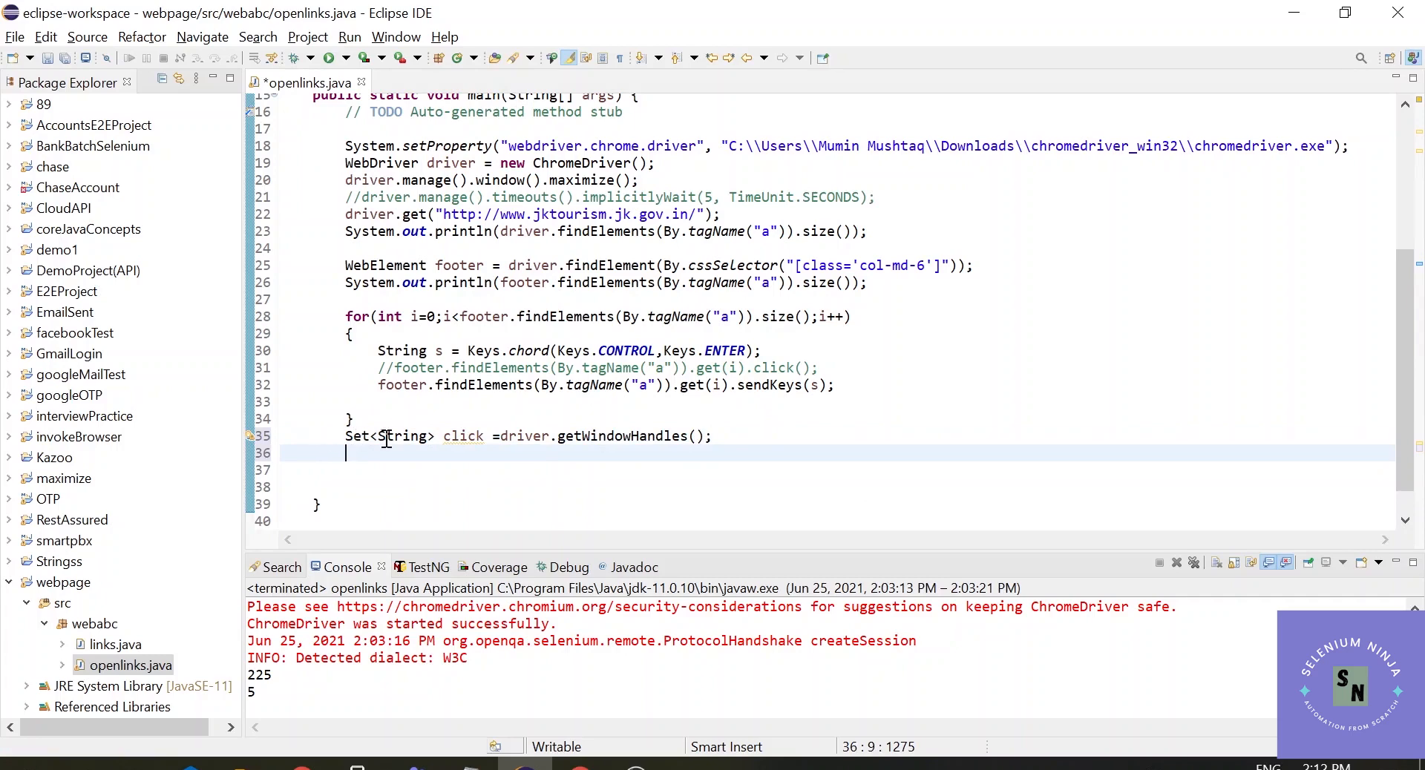
mouse_move(399, 445)
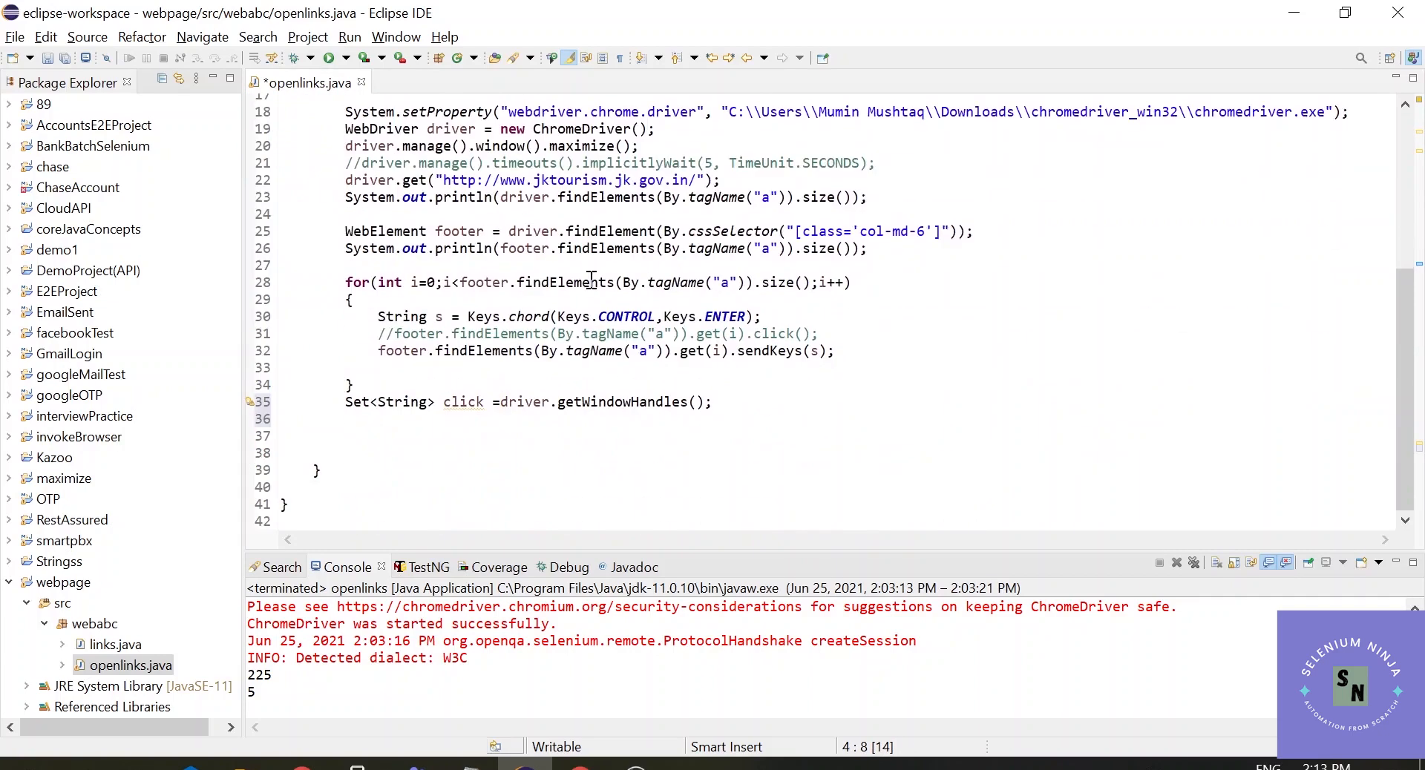
Switch to the Chrome window showing the opened J&K Tourism tabs
click(380, 418)
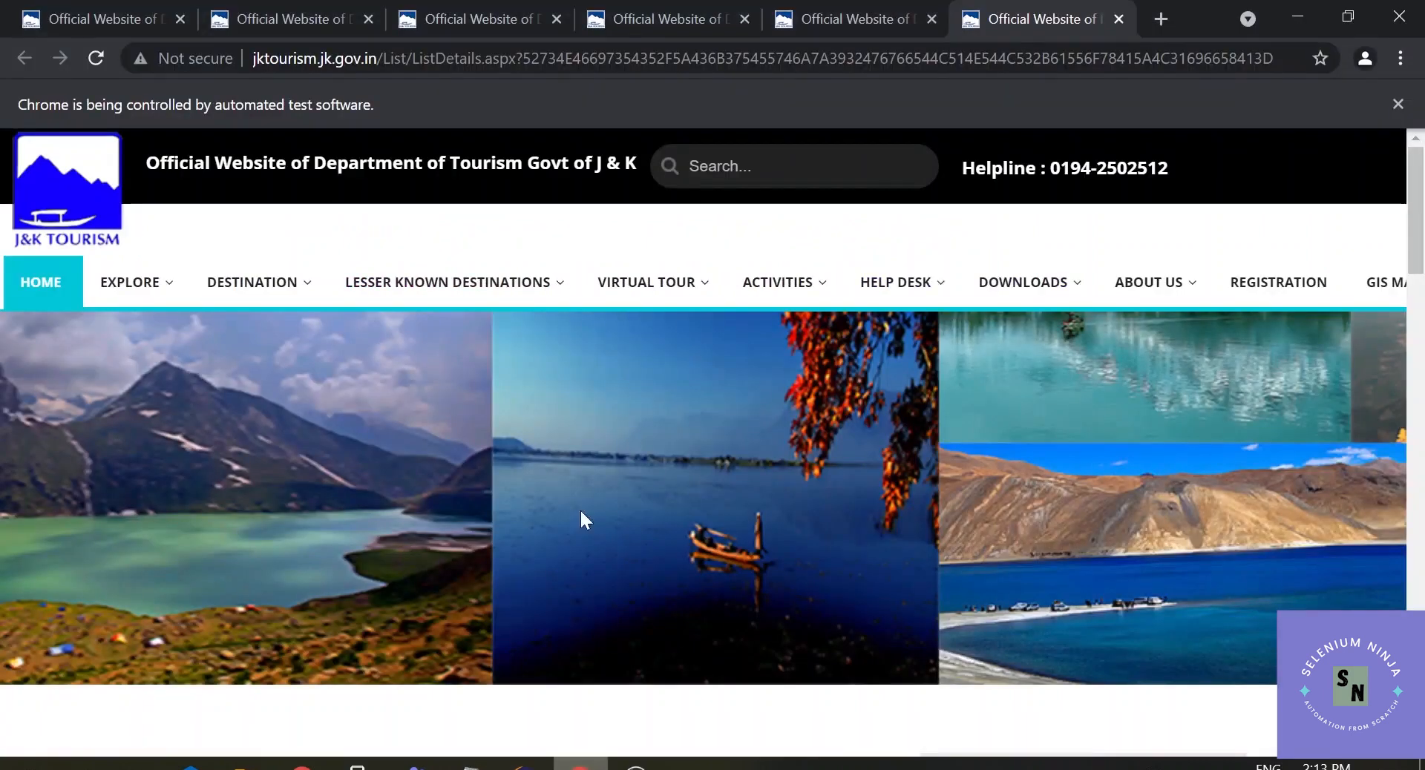
mouse_move(291, 18)
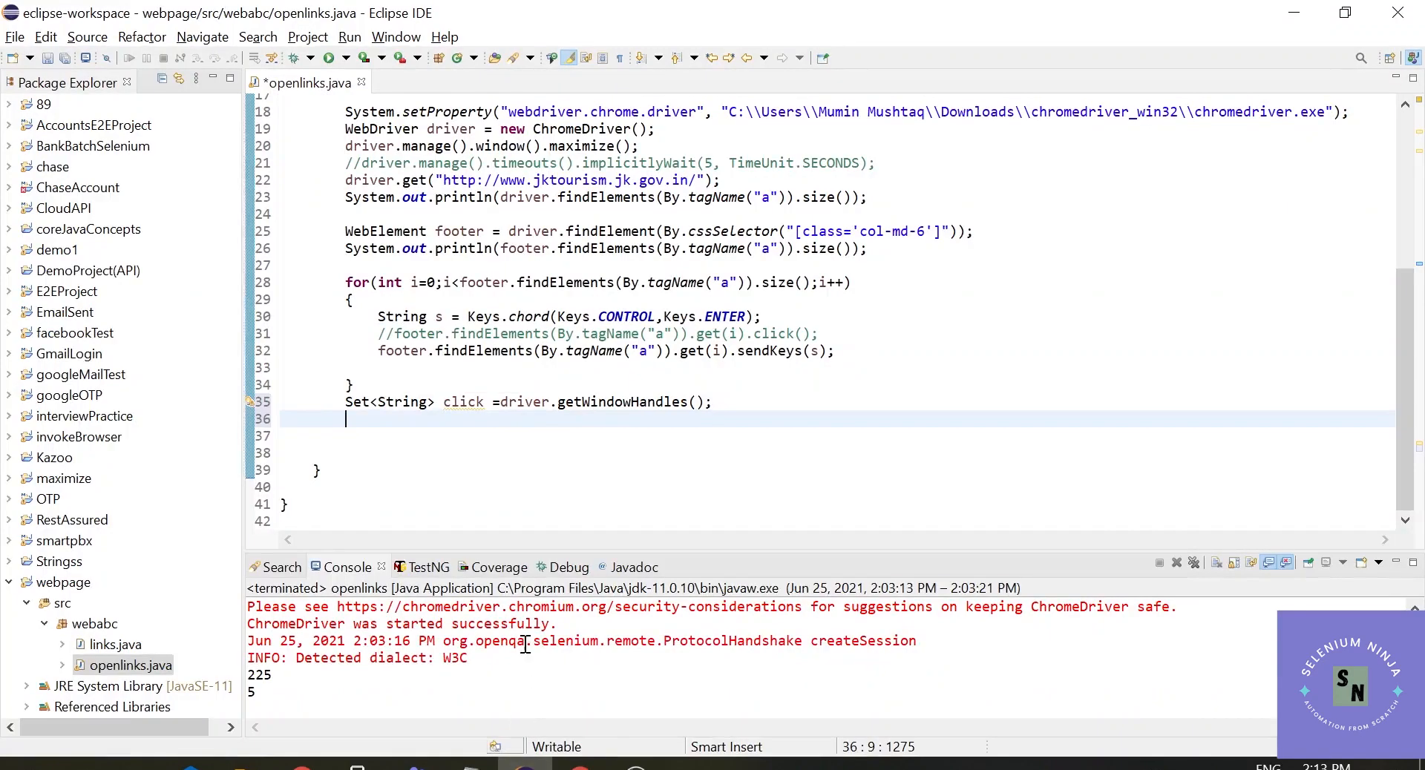
Declare Iterator<String> it = click.iterator(); and start a new line beneath it
text(Ite)
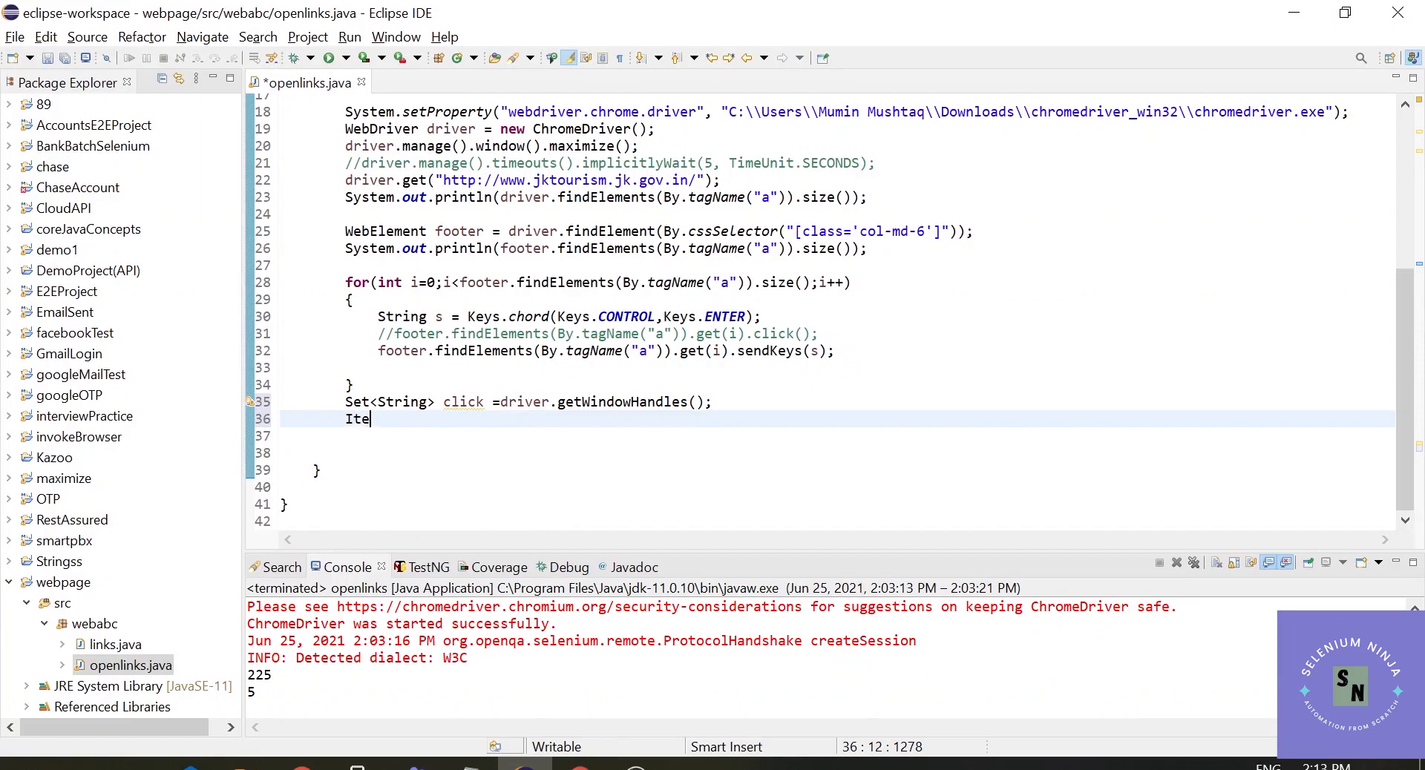
text(rator)
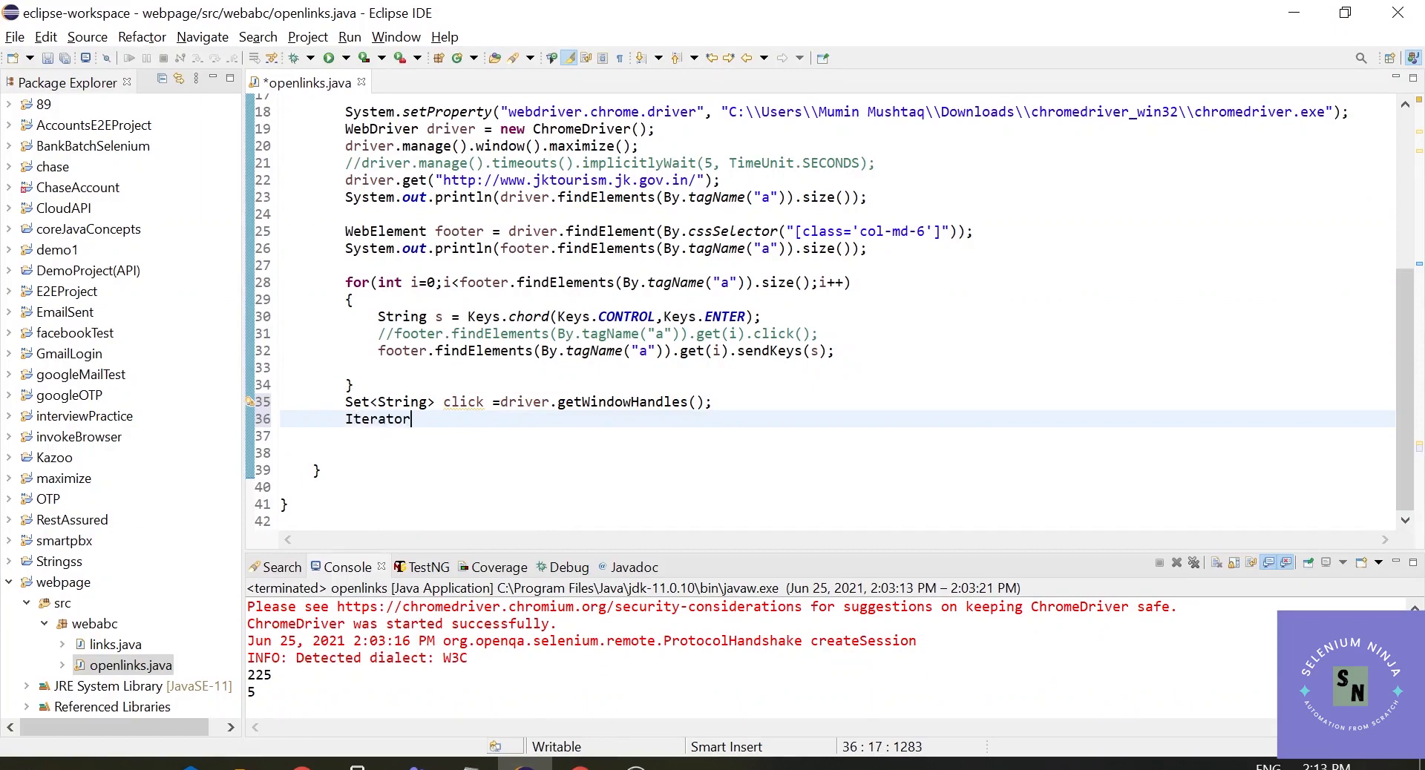
text(<S>)
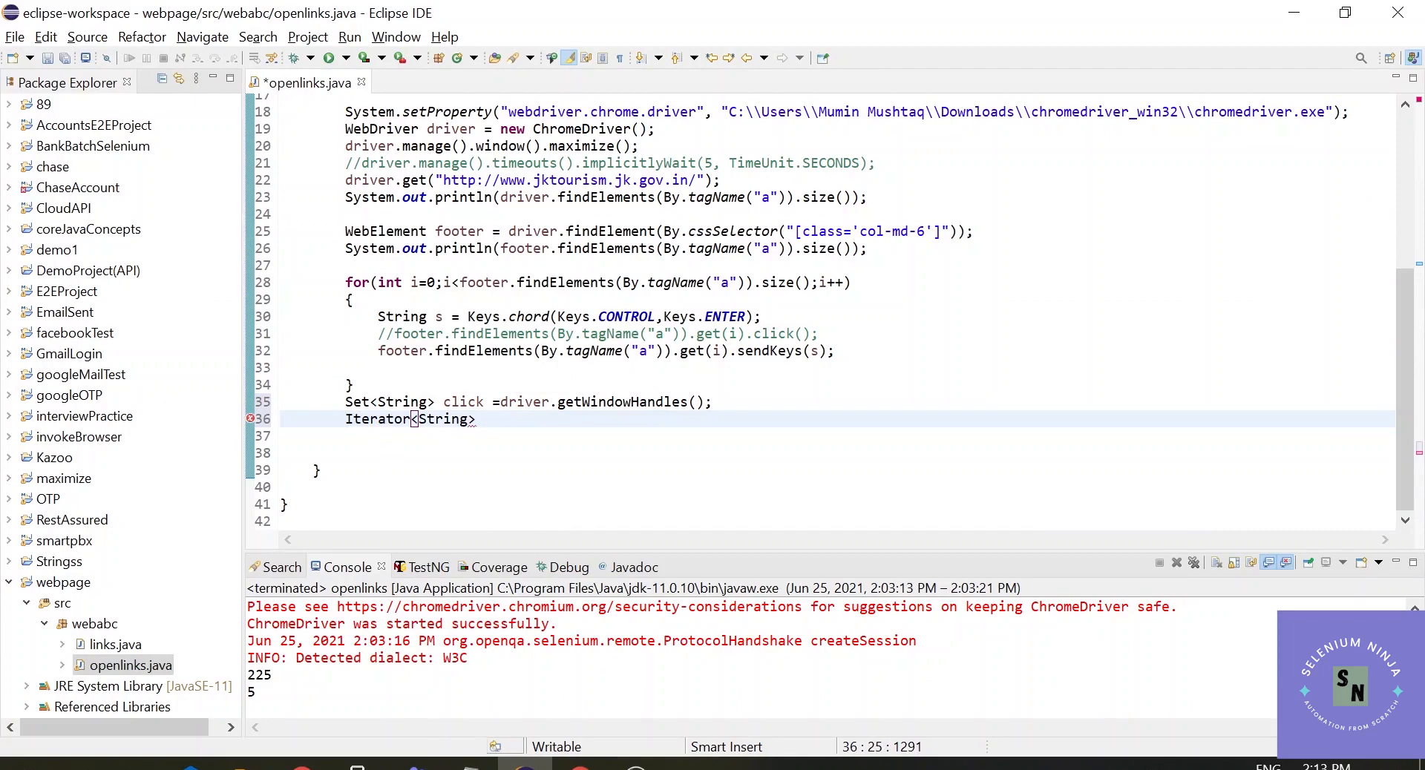
text(it)
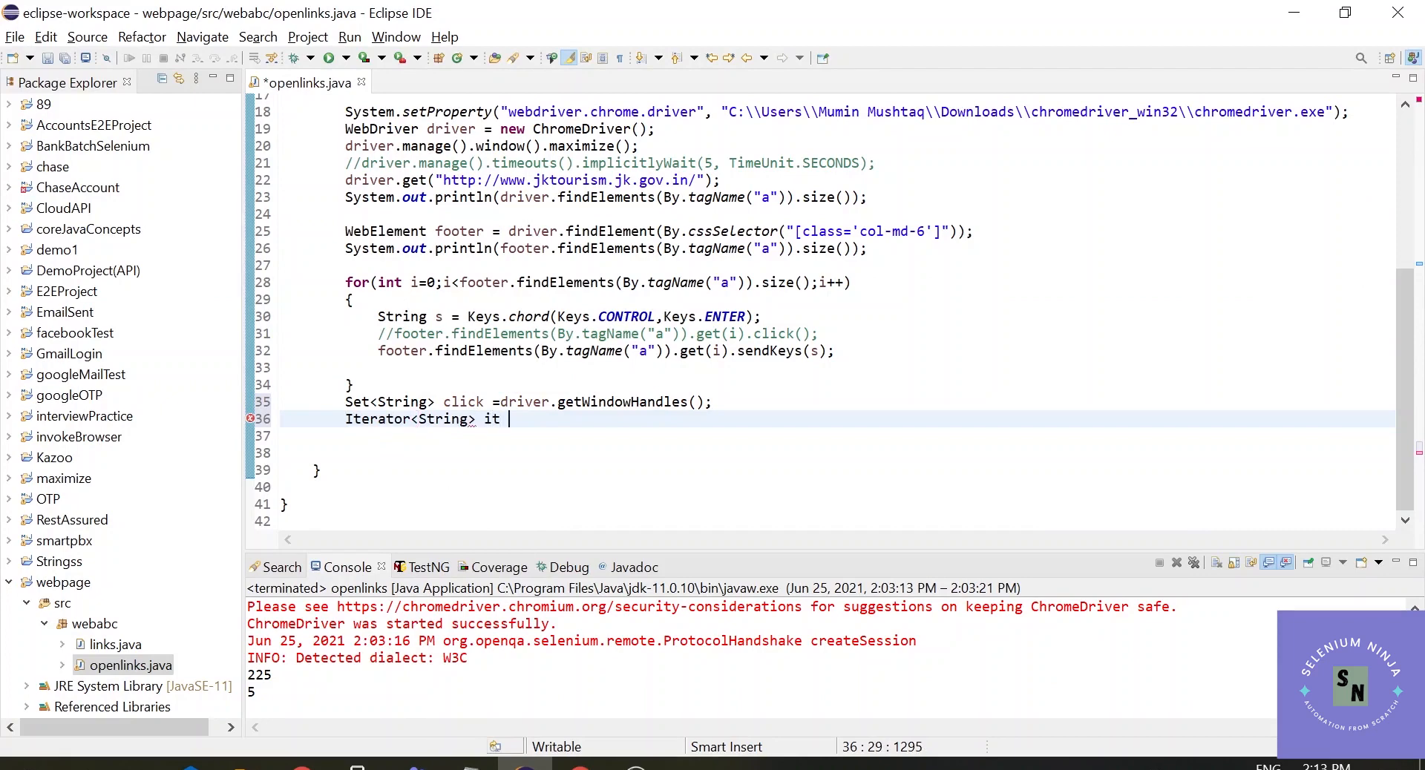
text(=)
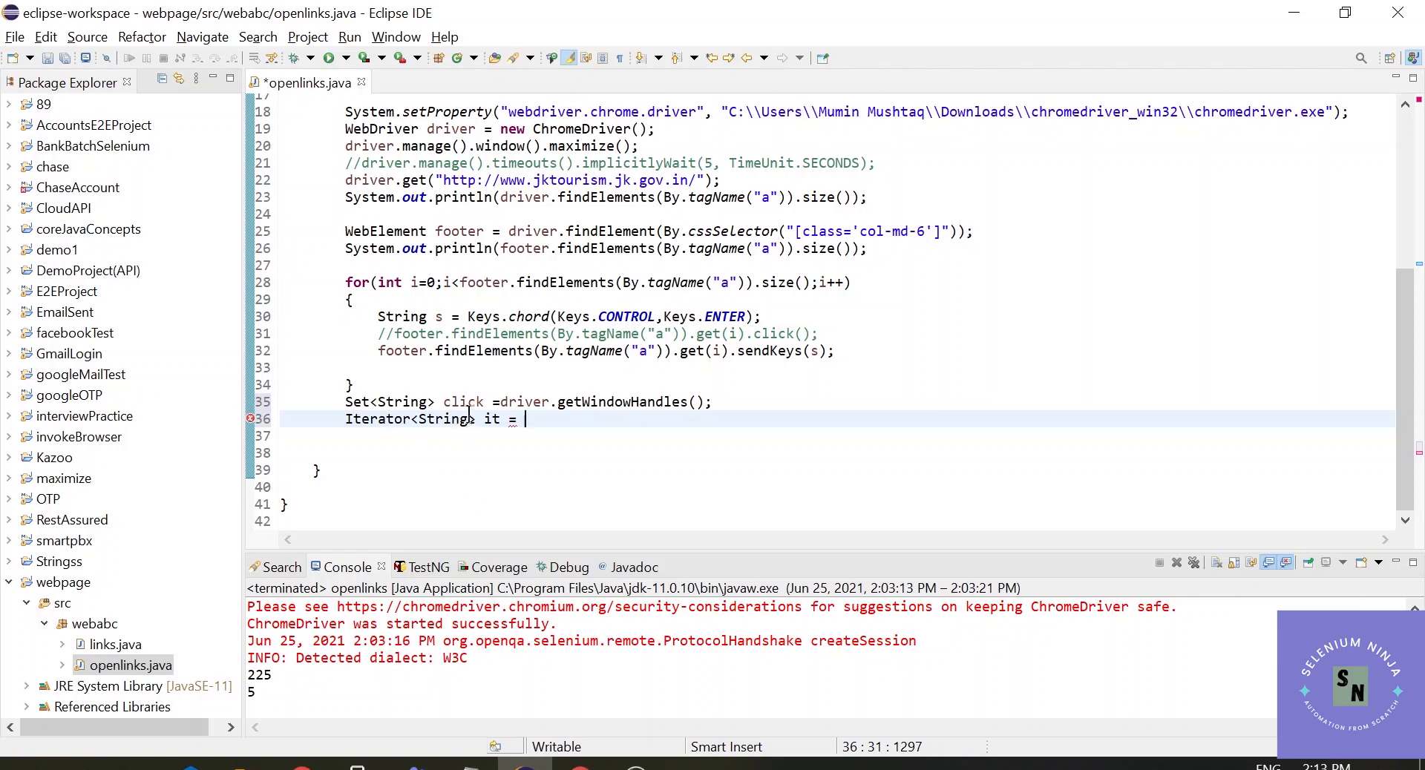
double_click(463, 402)
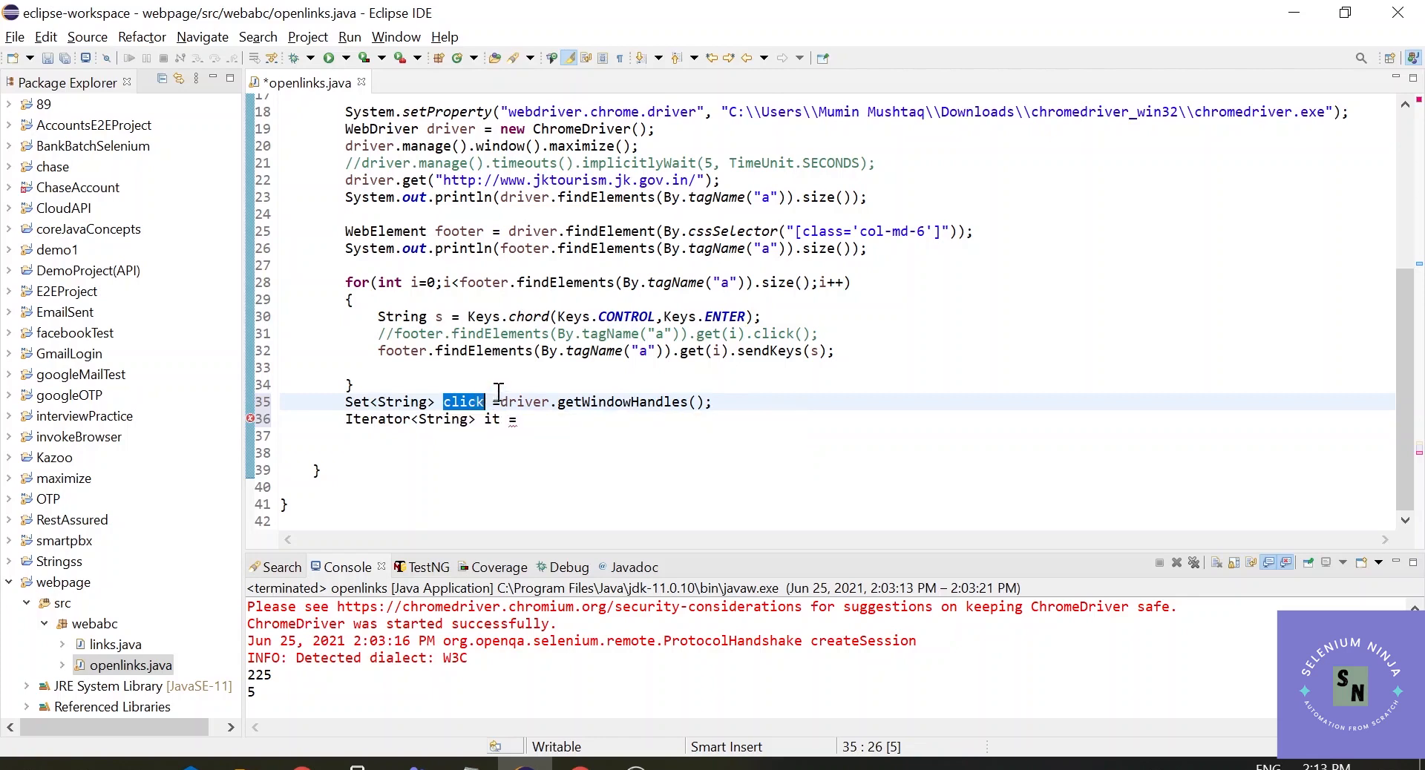
text(cl)
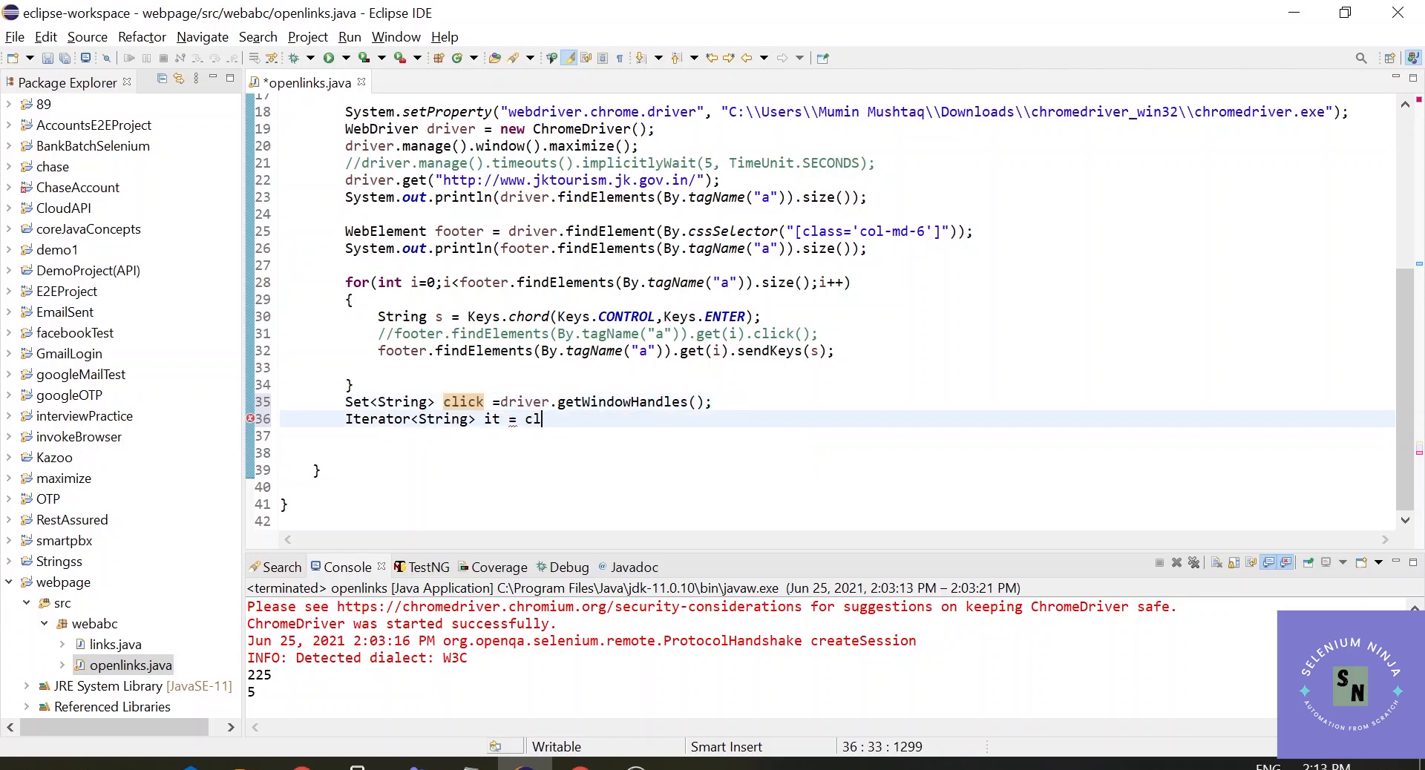
text(ick.iterator();)
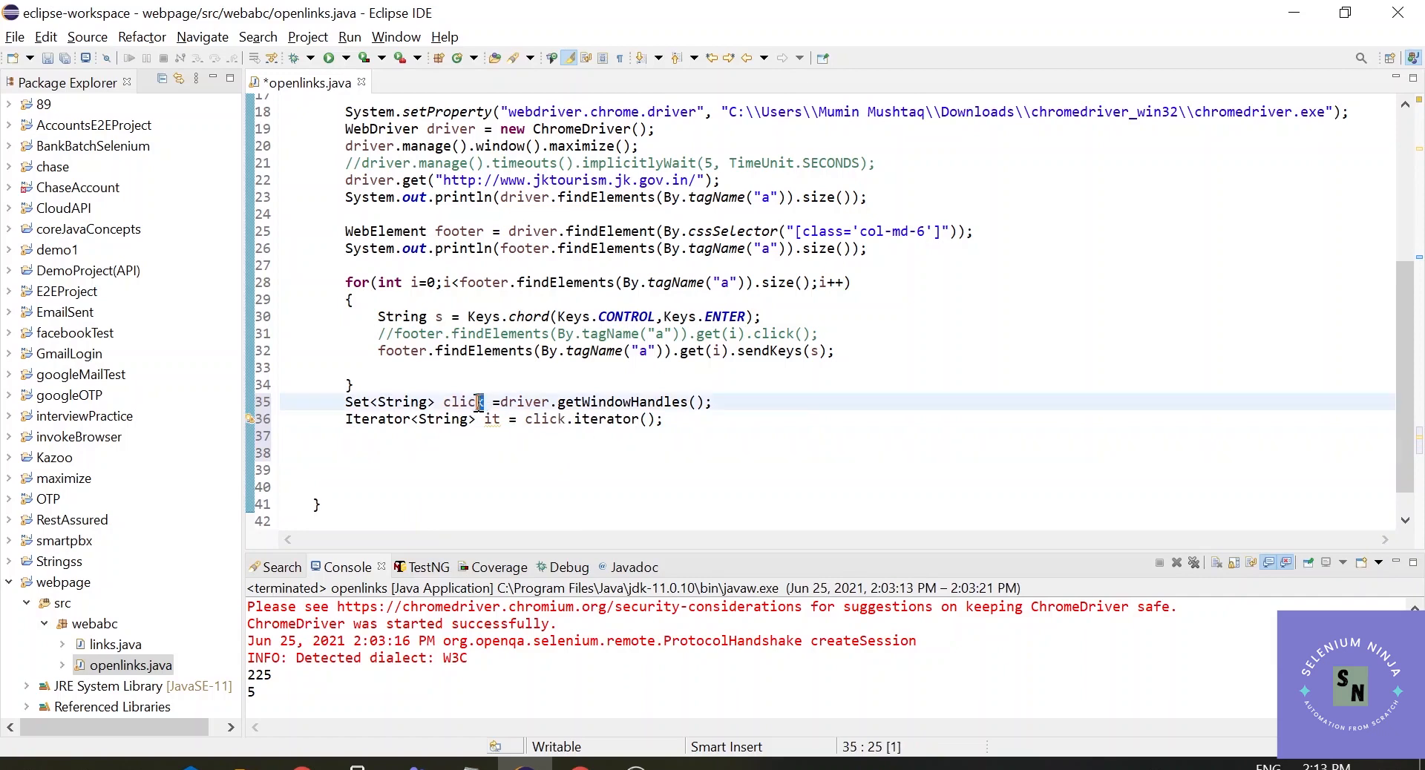
double_click(463, 402)
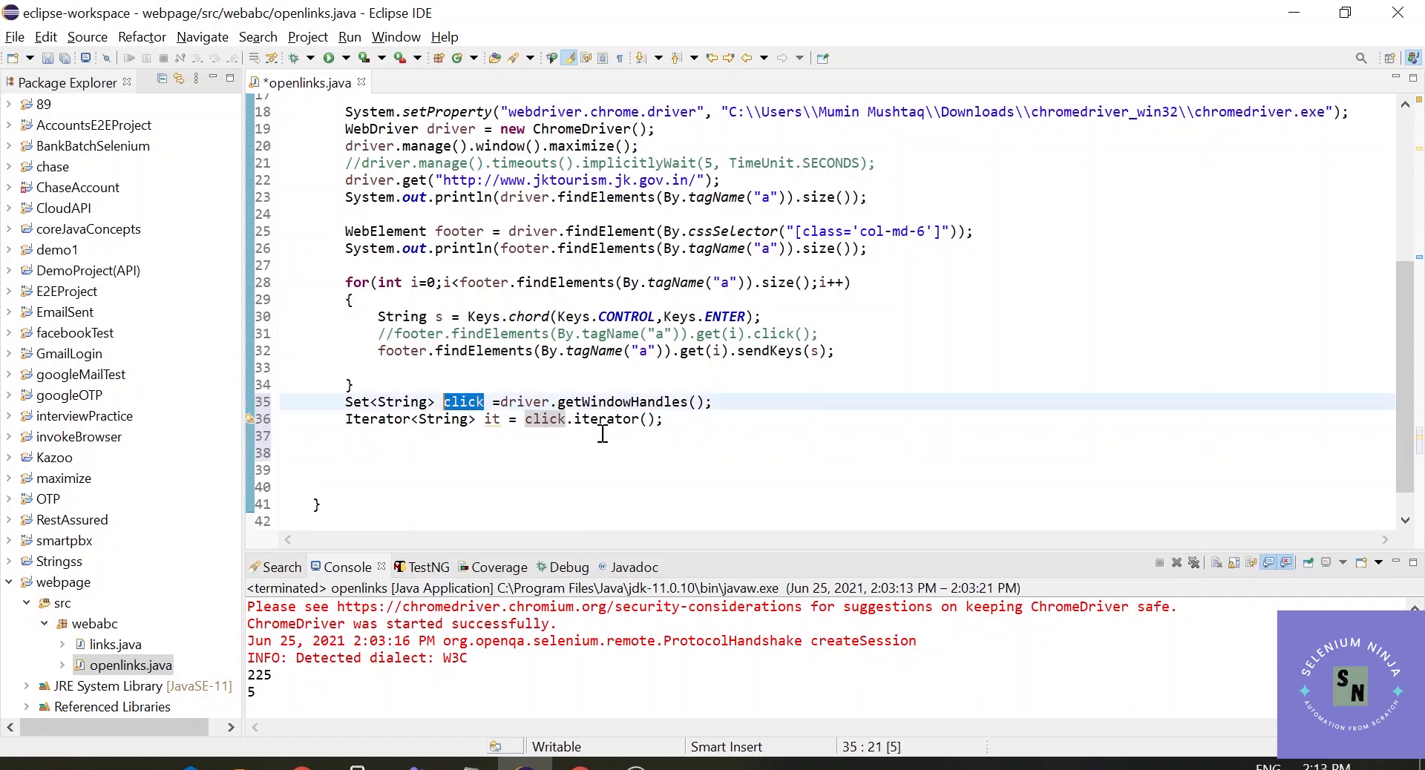
click(395, 437)
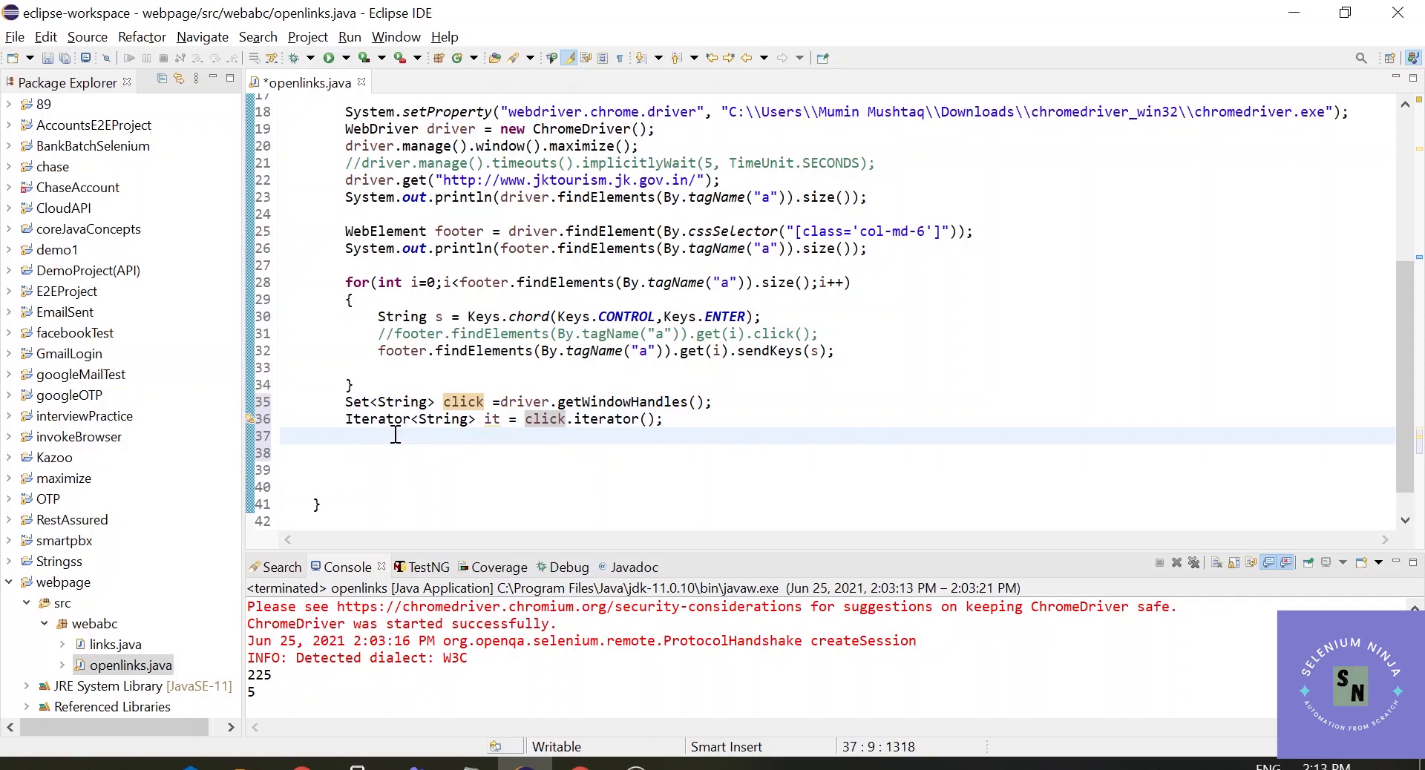
Write a while(it.hasNext()) loop header over the window-handle iterator
text(while)
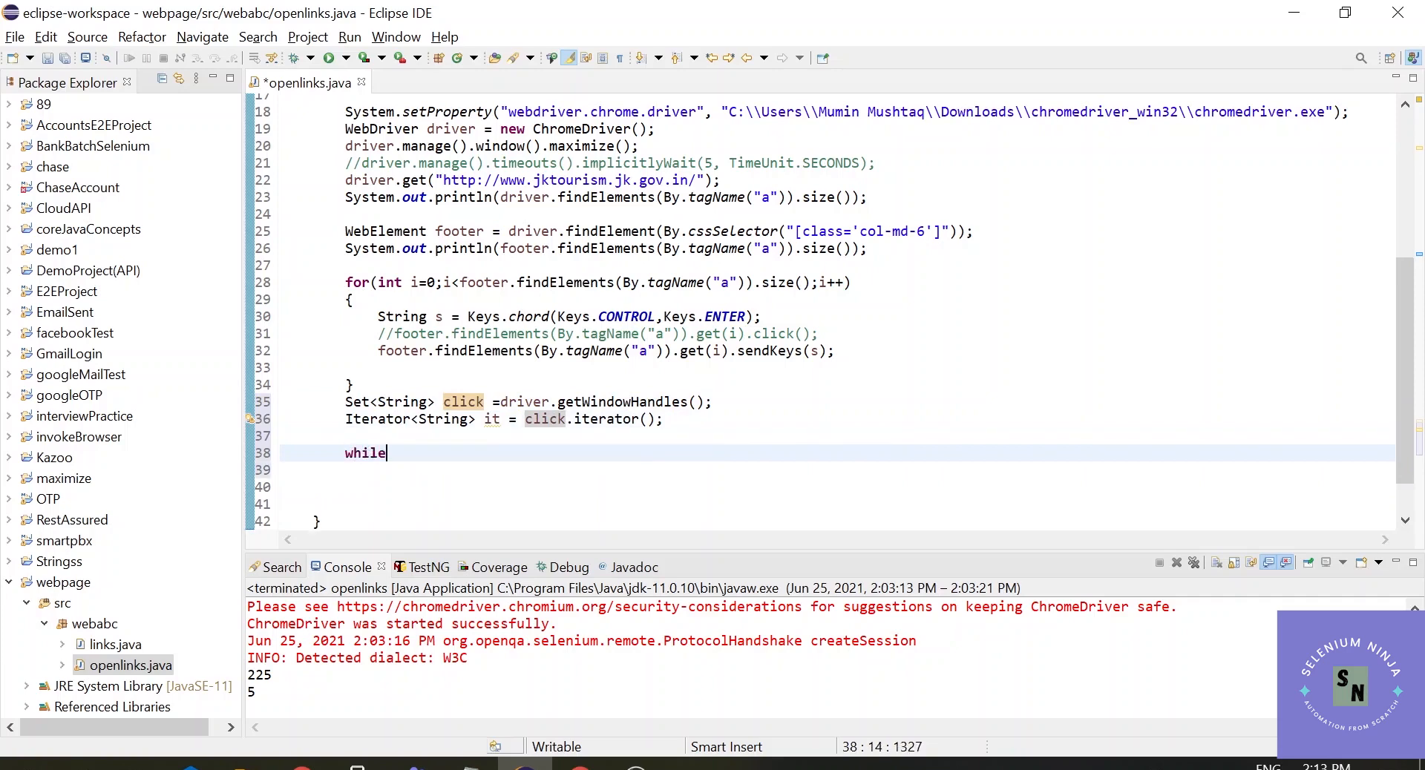
text(())
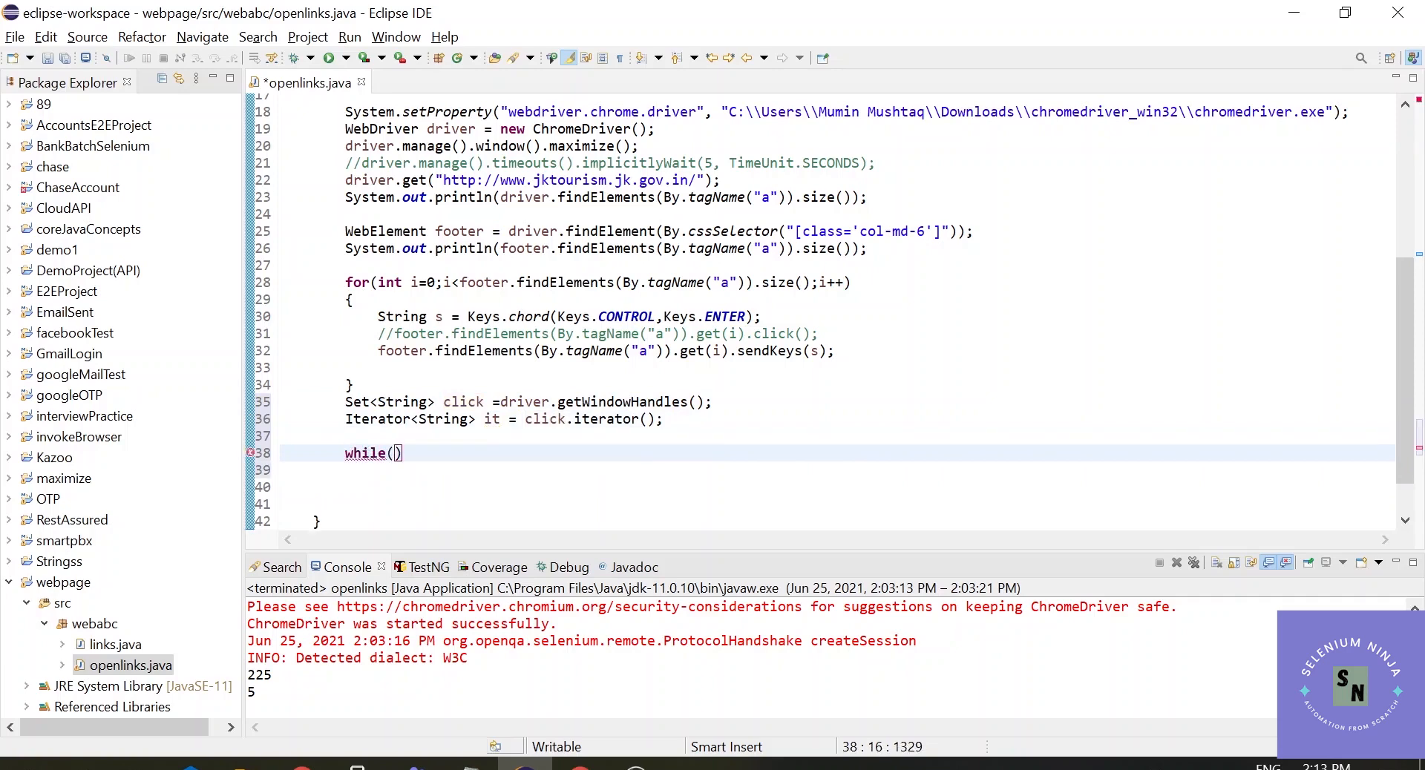
text(it)
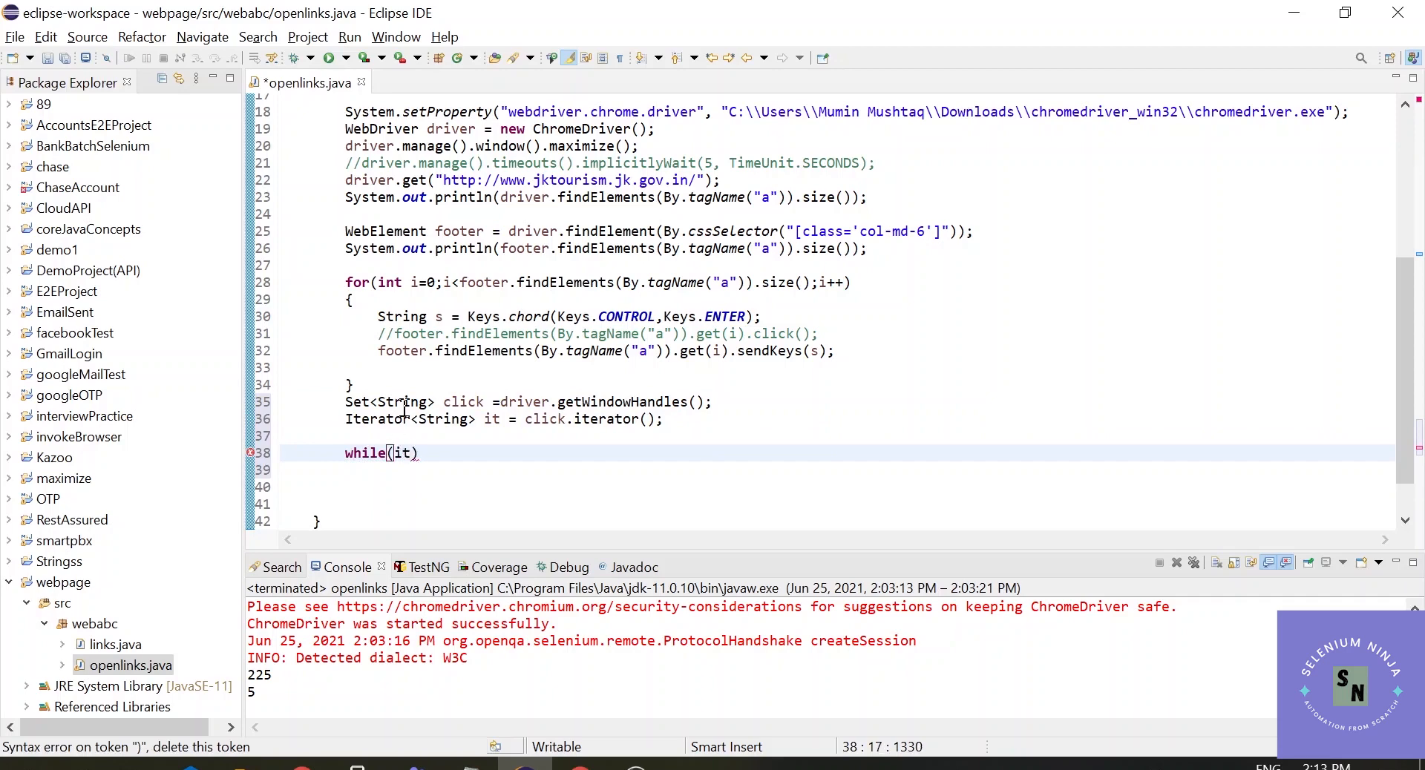
text(.)
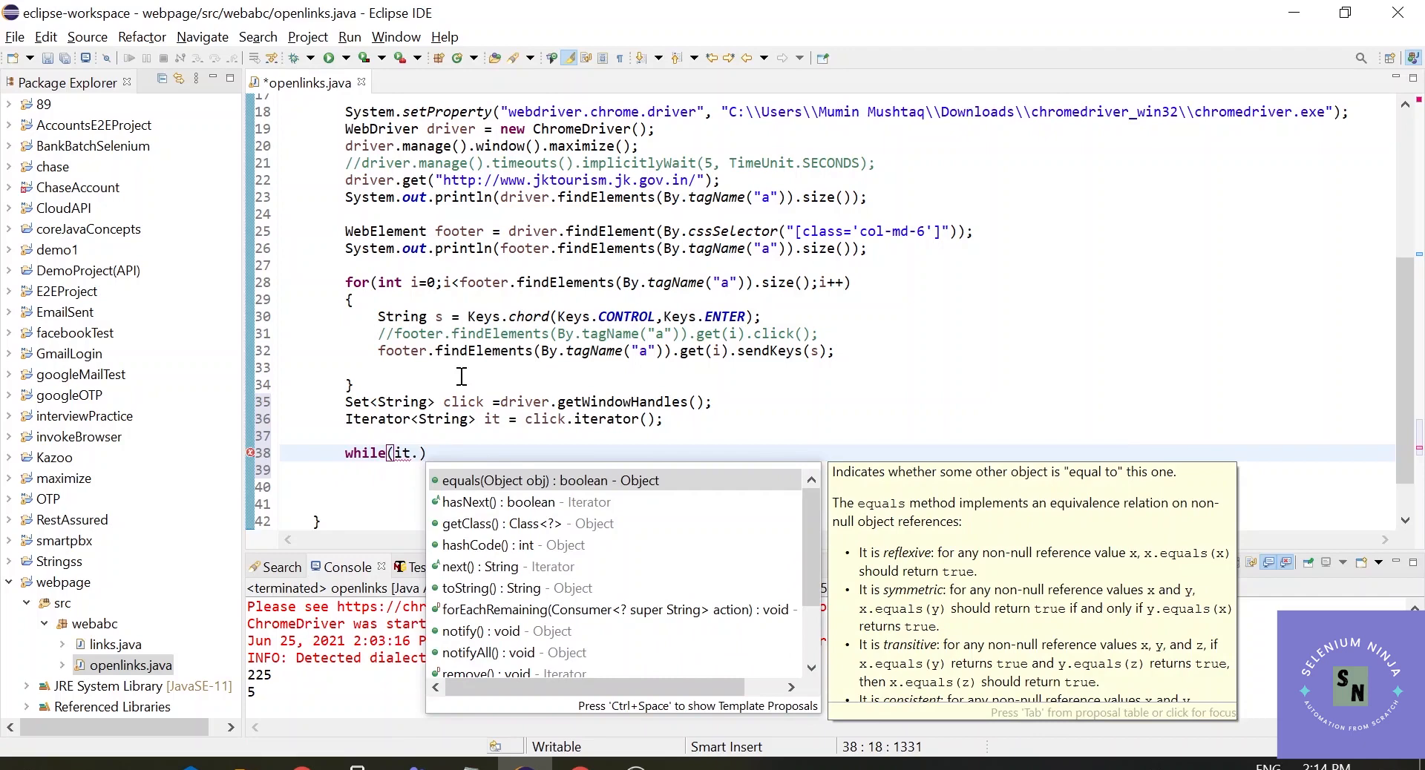
mouse_move(439, 419)
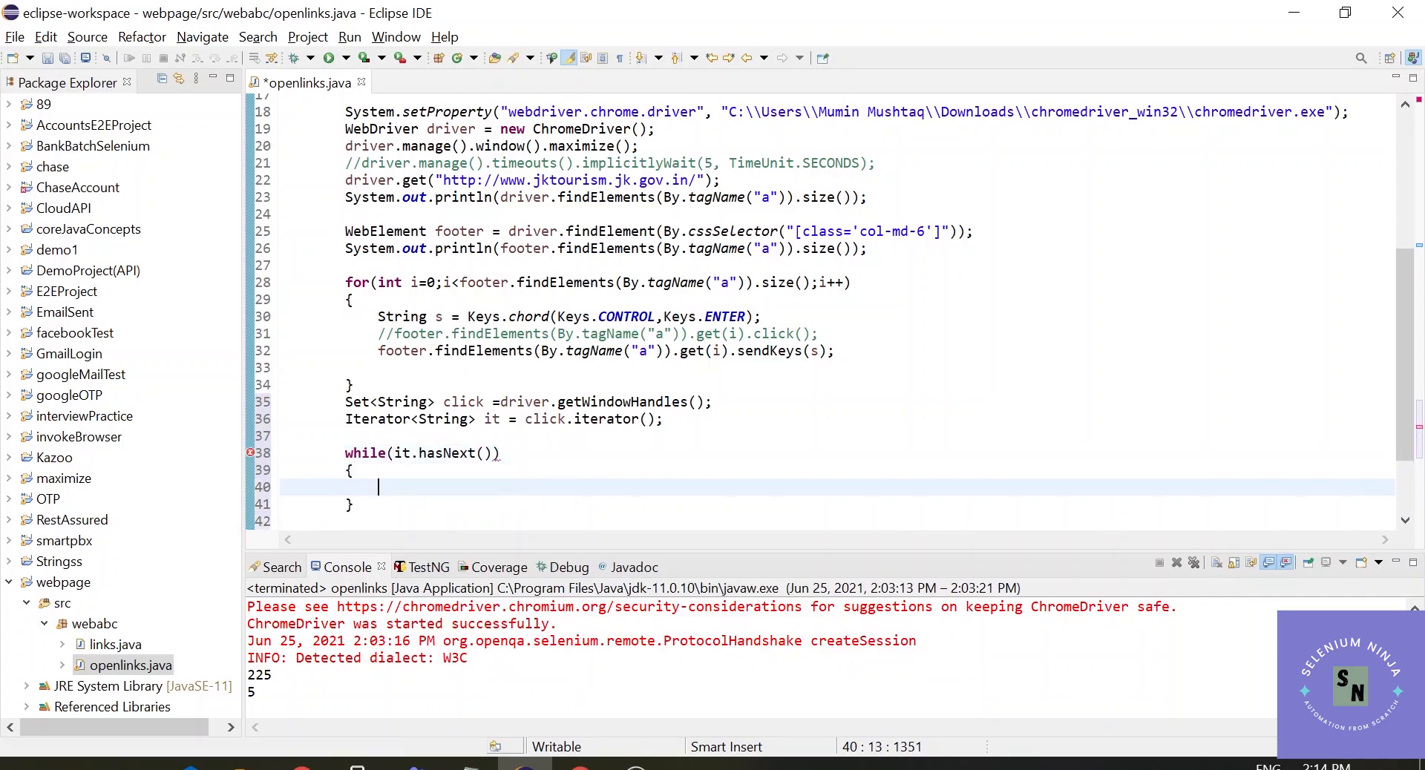
mouse_move(441, 418)
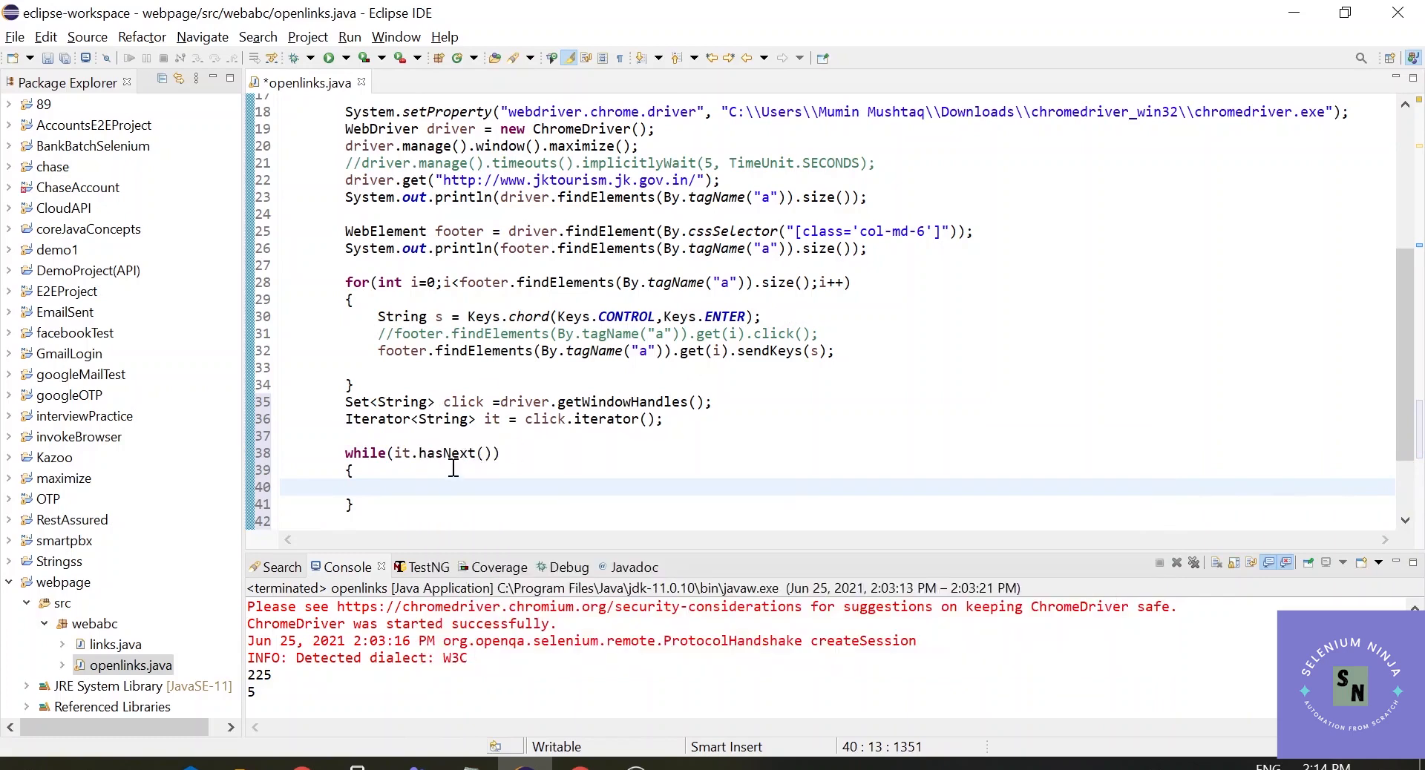
double_click(447, 452)
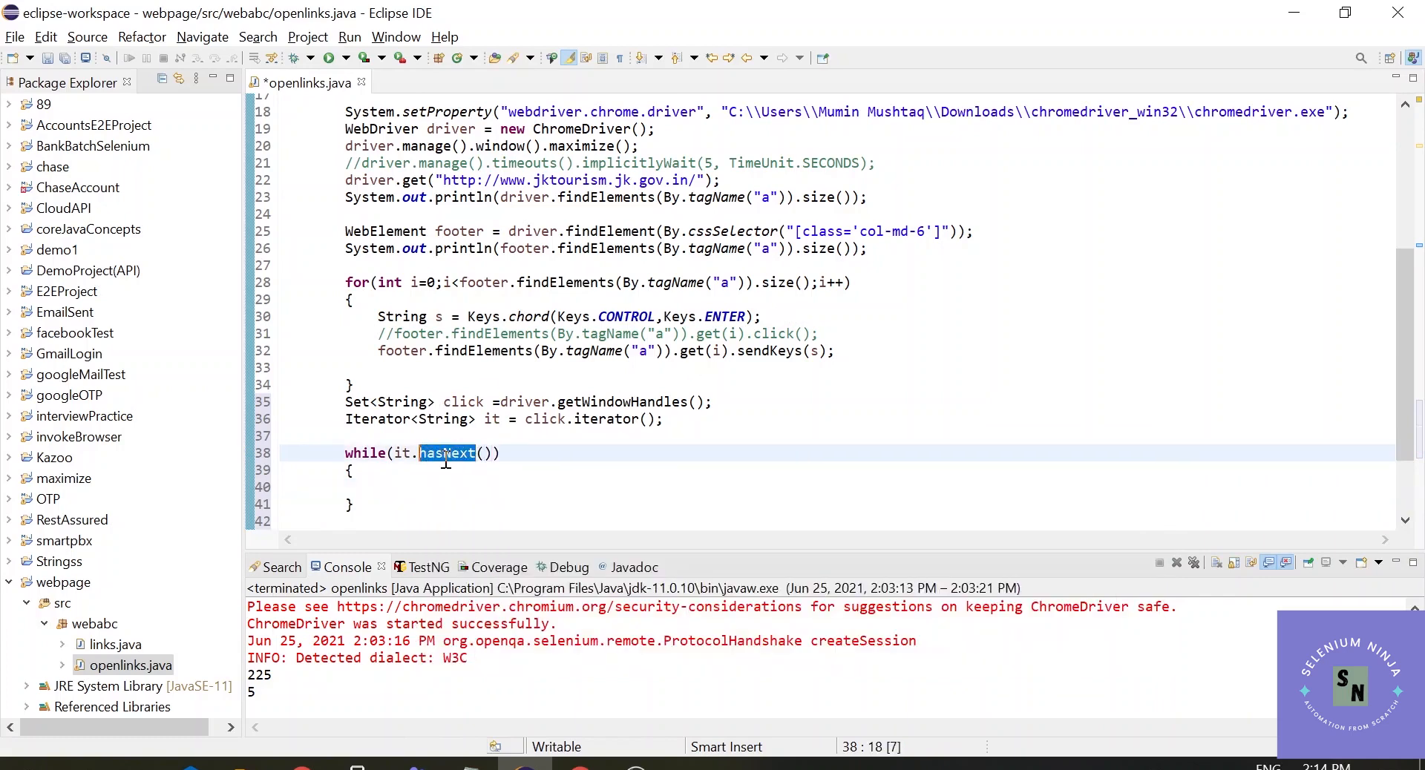
click(428, 452)
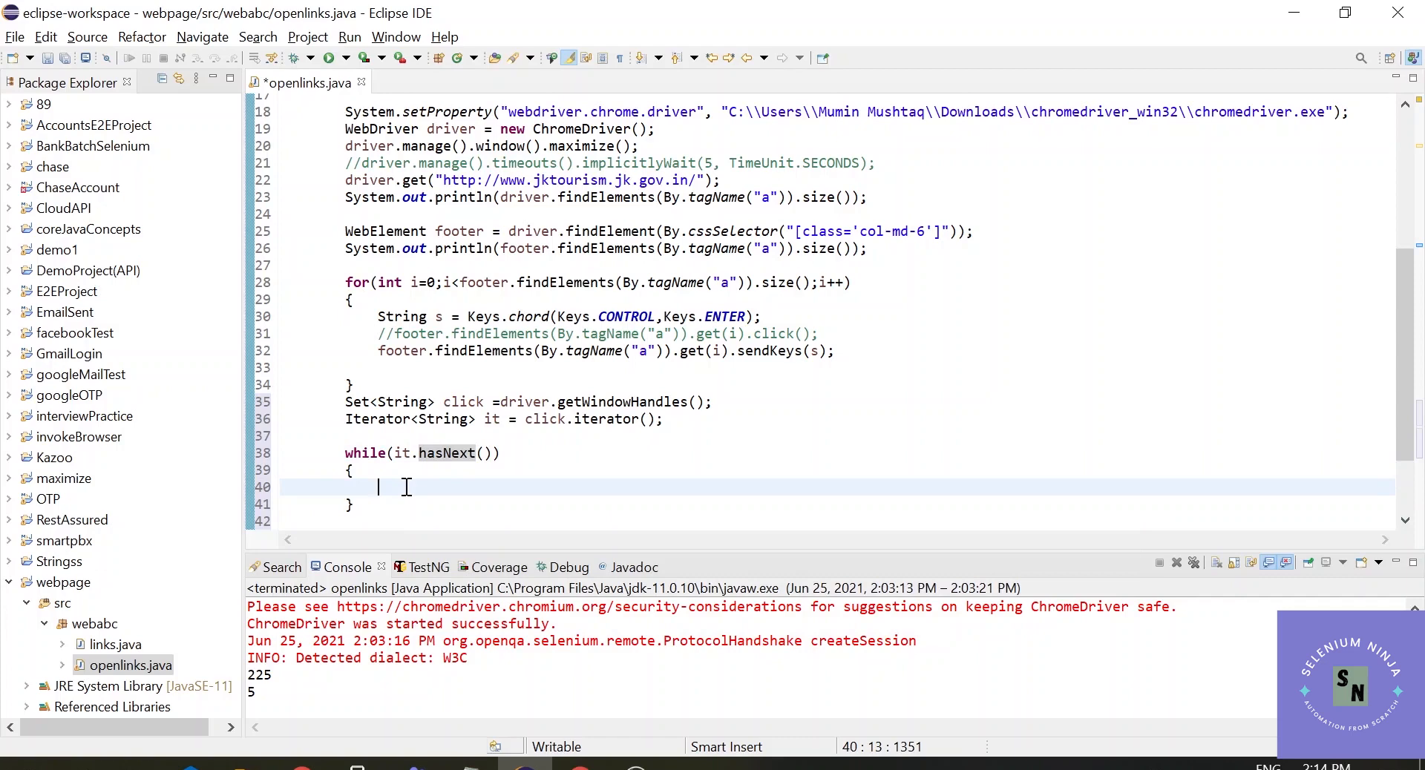
Inside the loop, call driver.switchTo().window(it.next()); replacing the null placeholder
text(driver.switchTo()
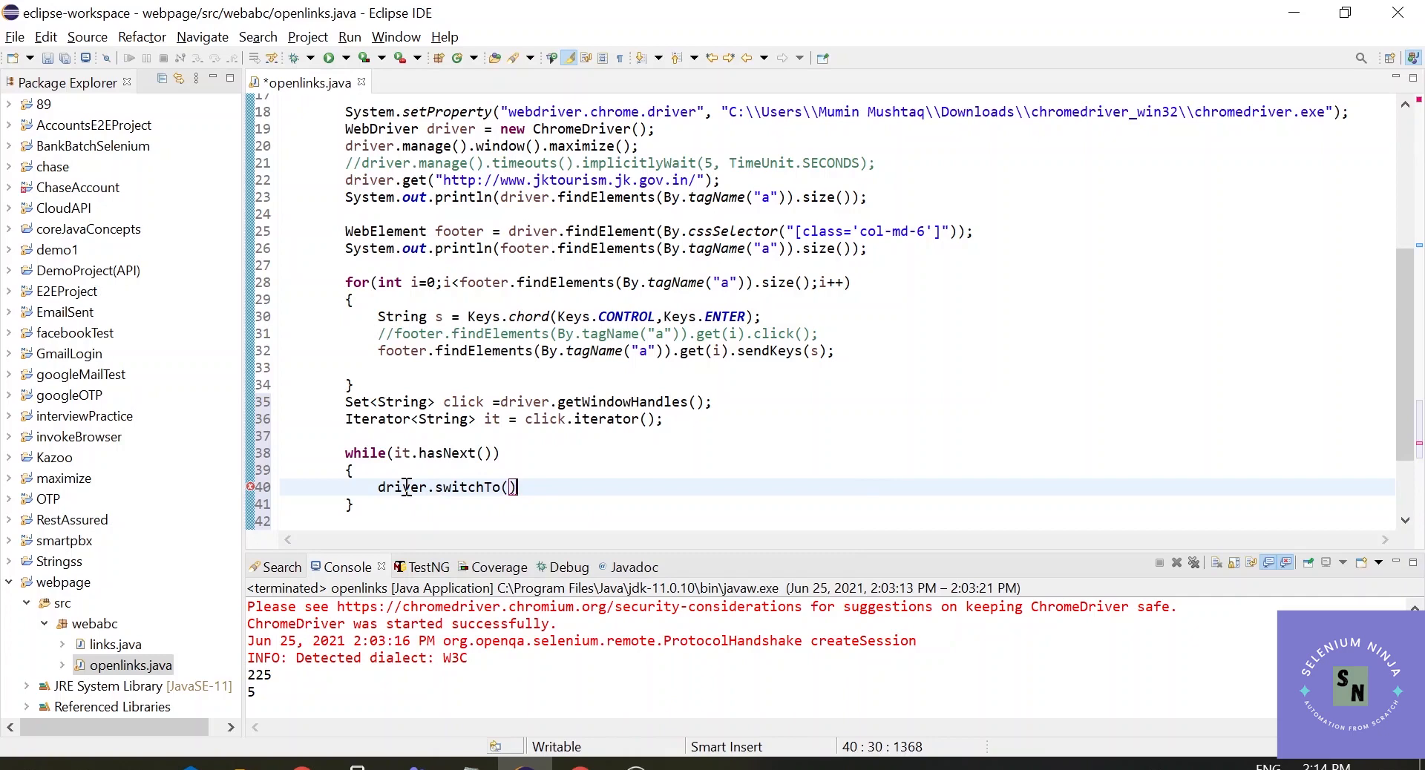
text(.window(null)
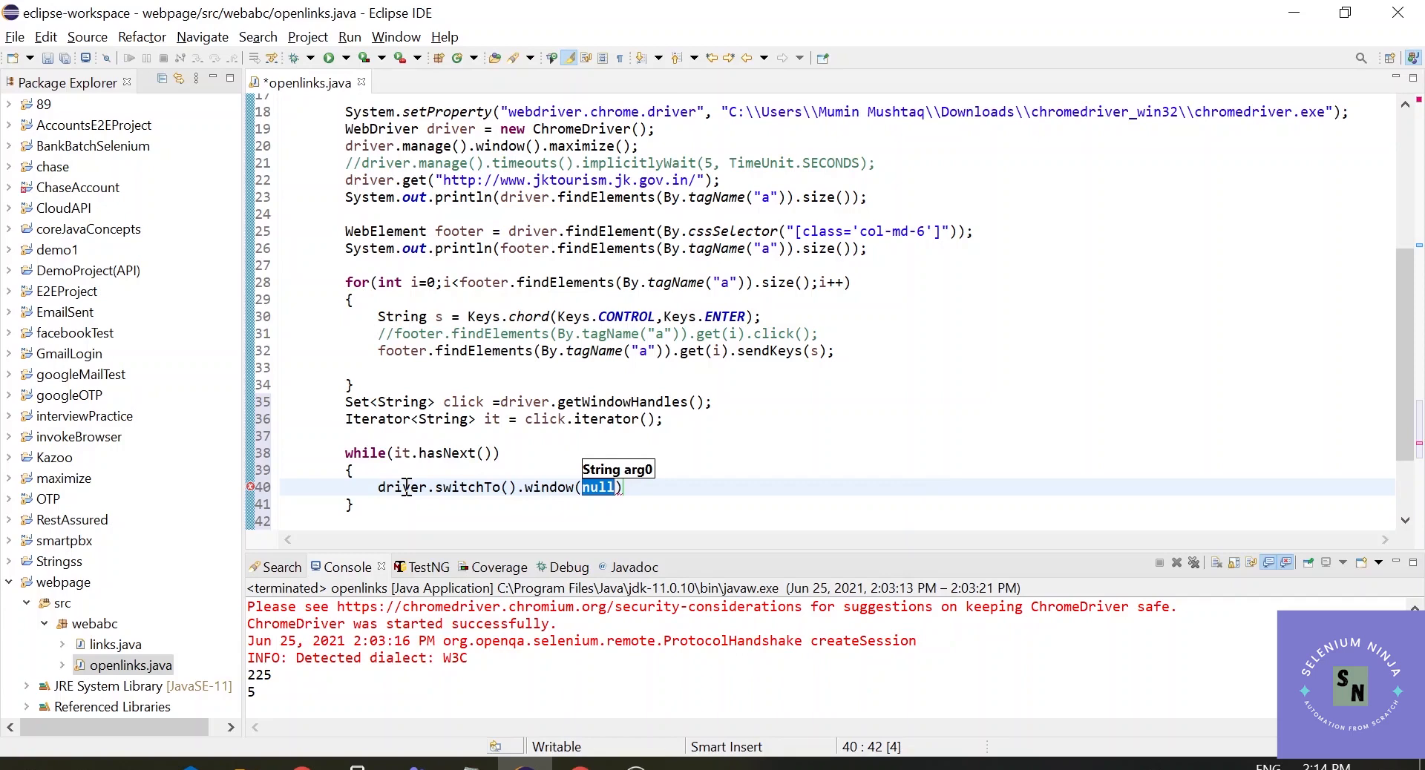
key(Delete)
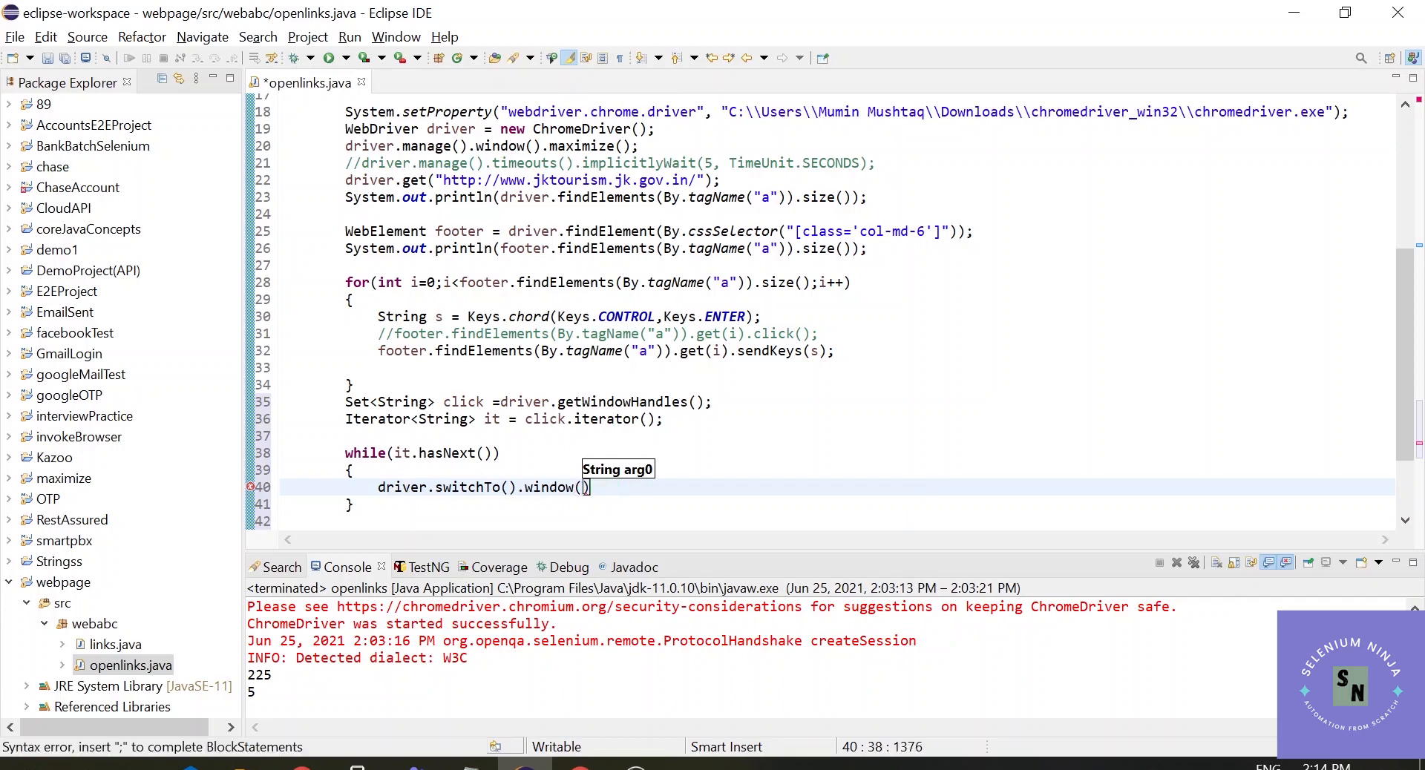
text(it.next()
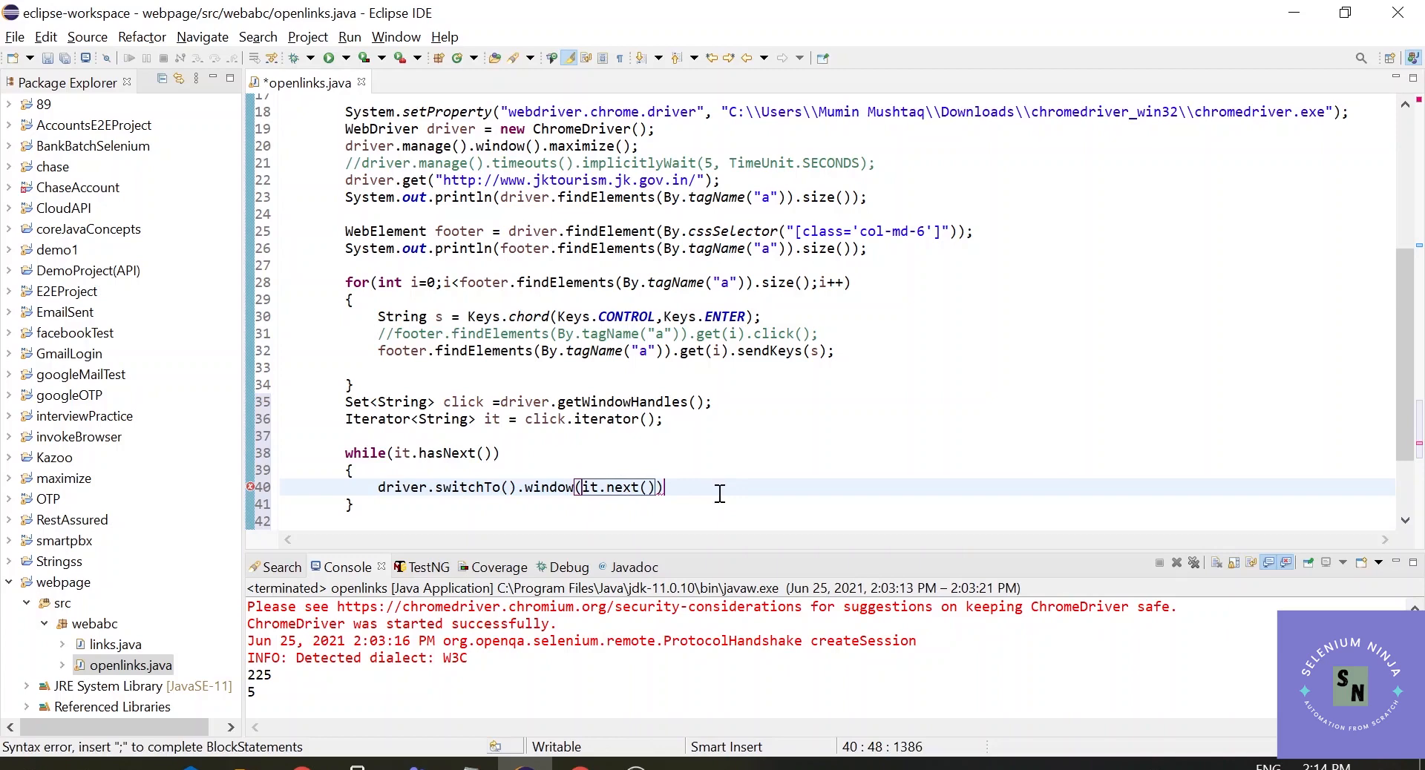
click(444, 453)
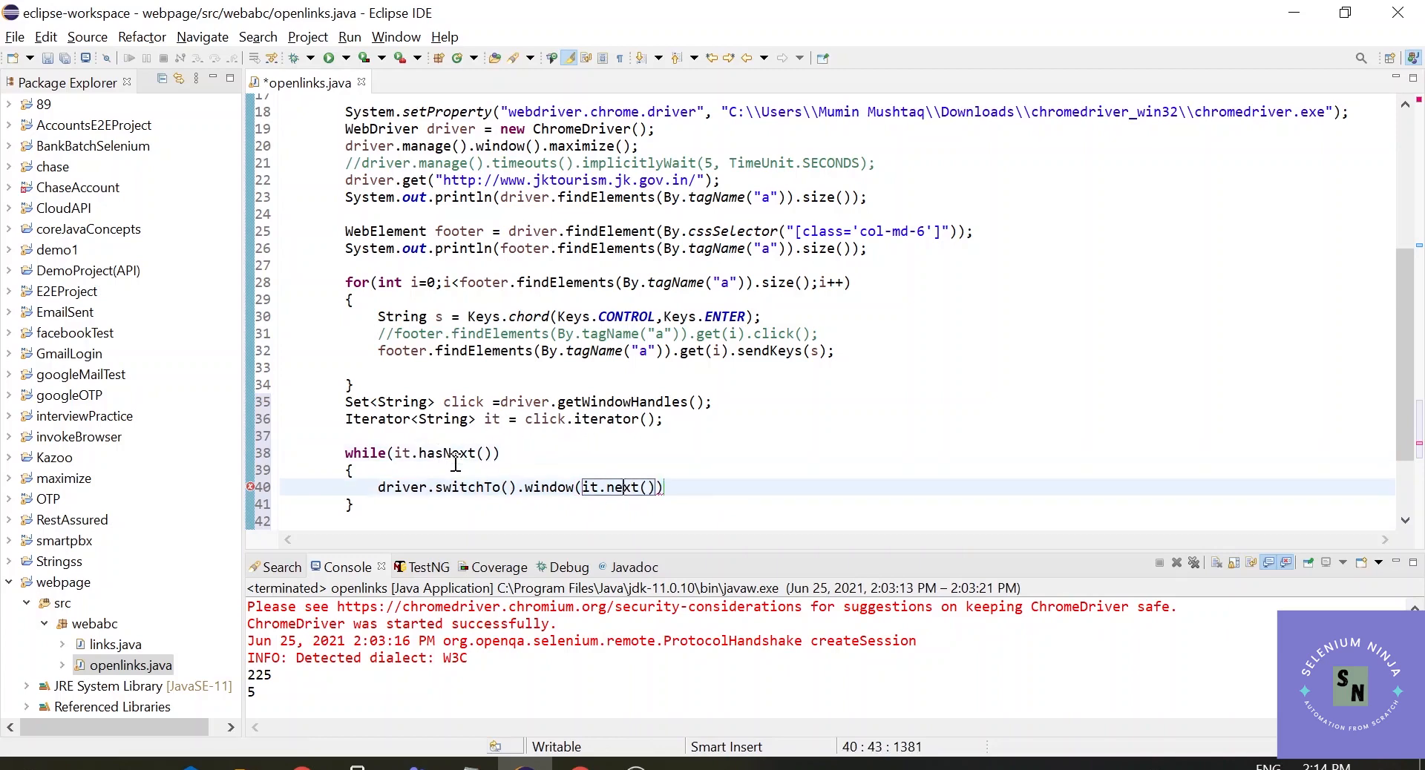
mouse_move(458, 453)
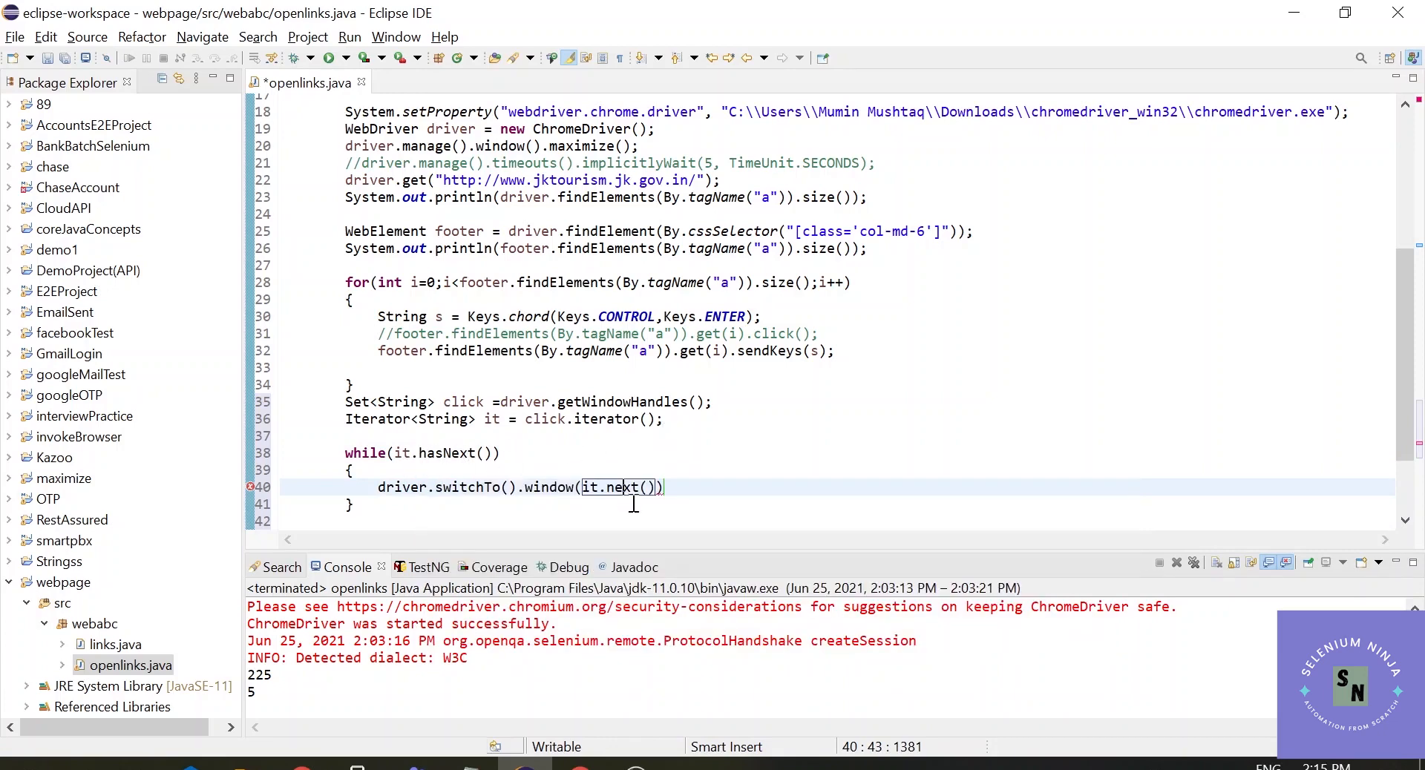
double_click(617, 487)
text(;)
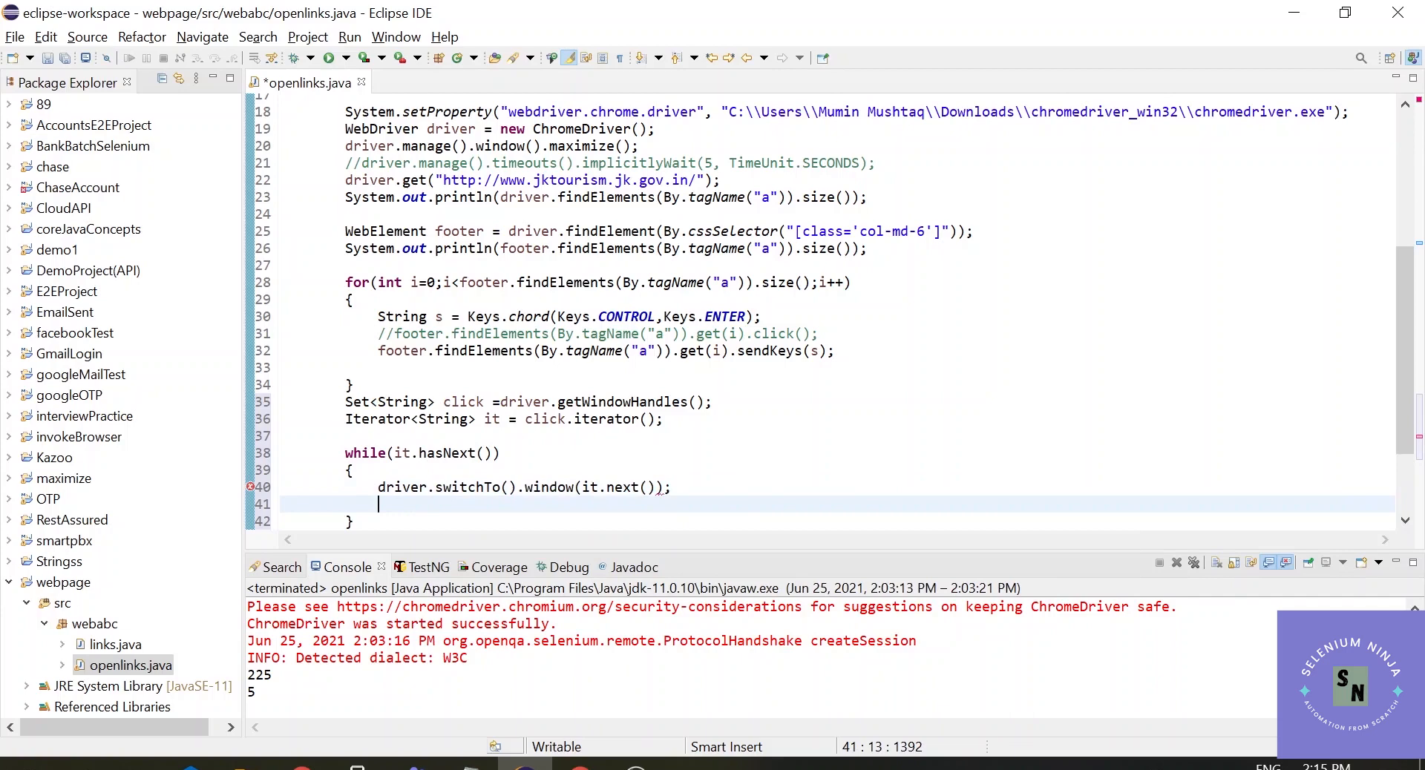
Print driver.getTitle() with System.out.println inside the while loop and save
text(sysout)
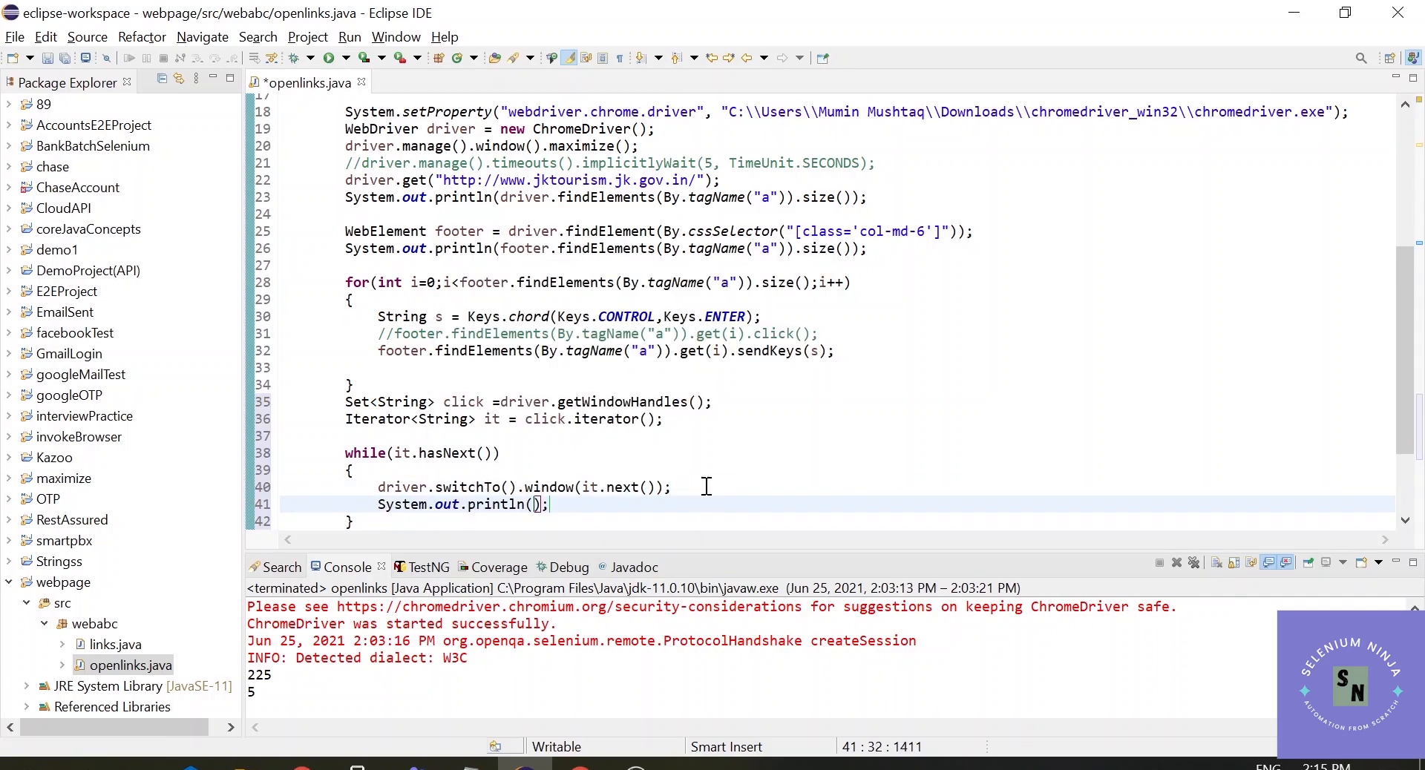
text(driv)
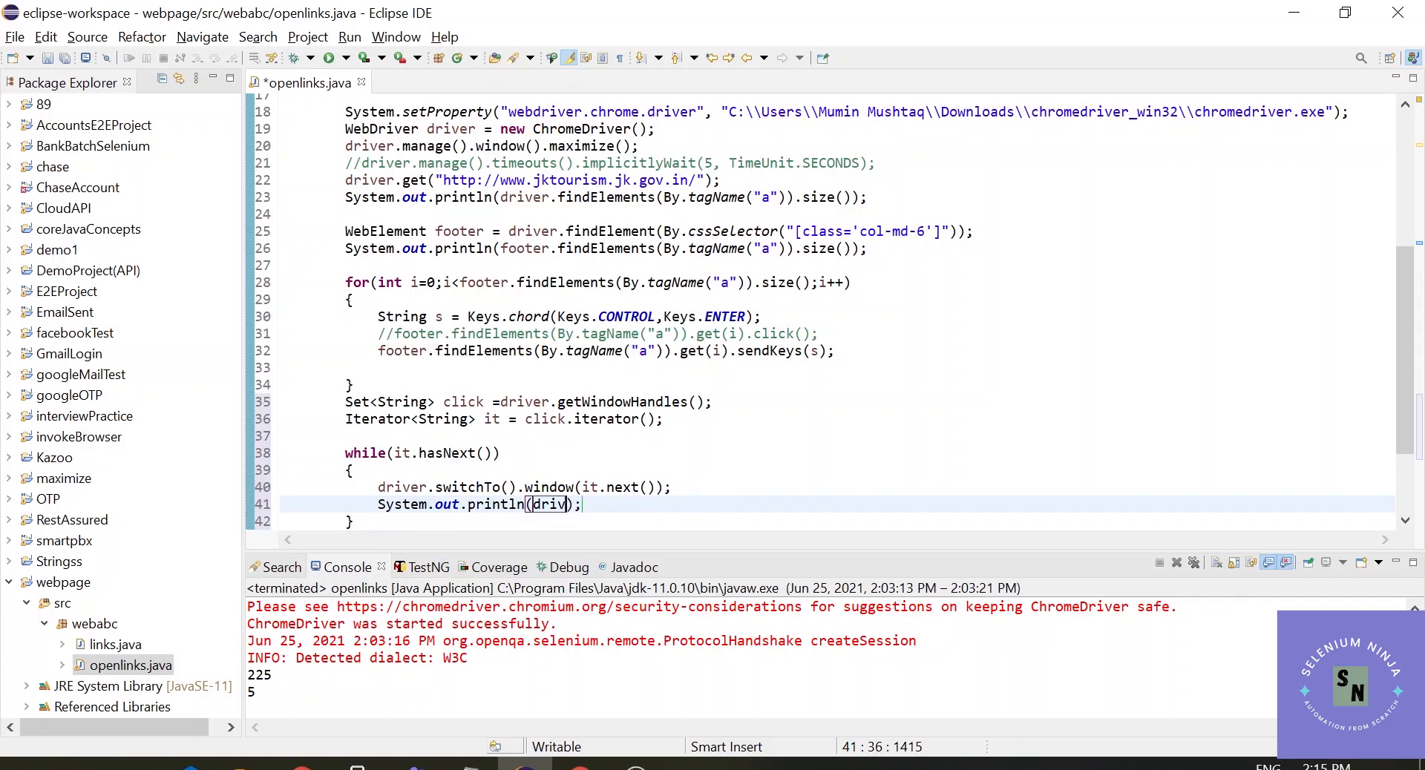
text(er.)
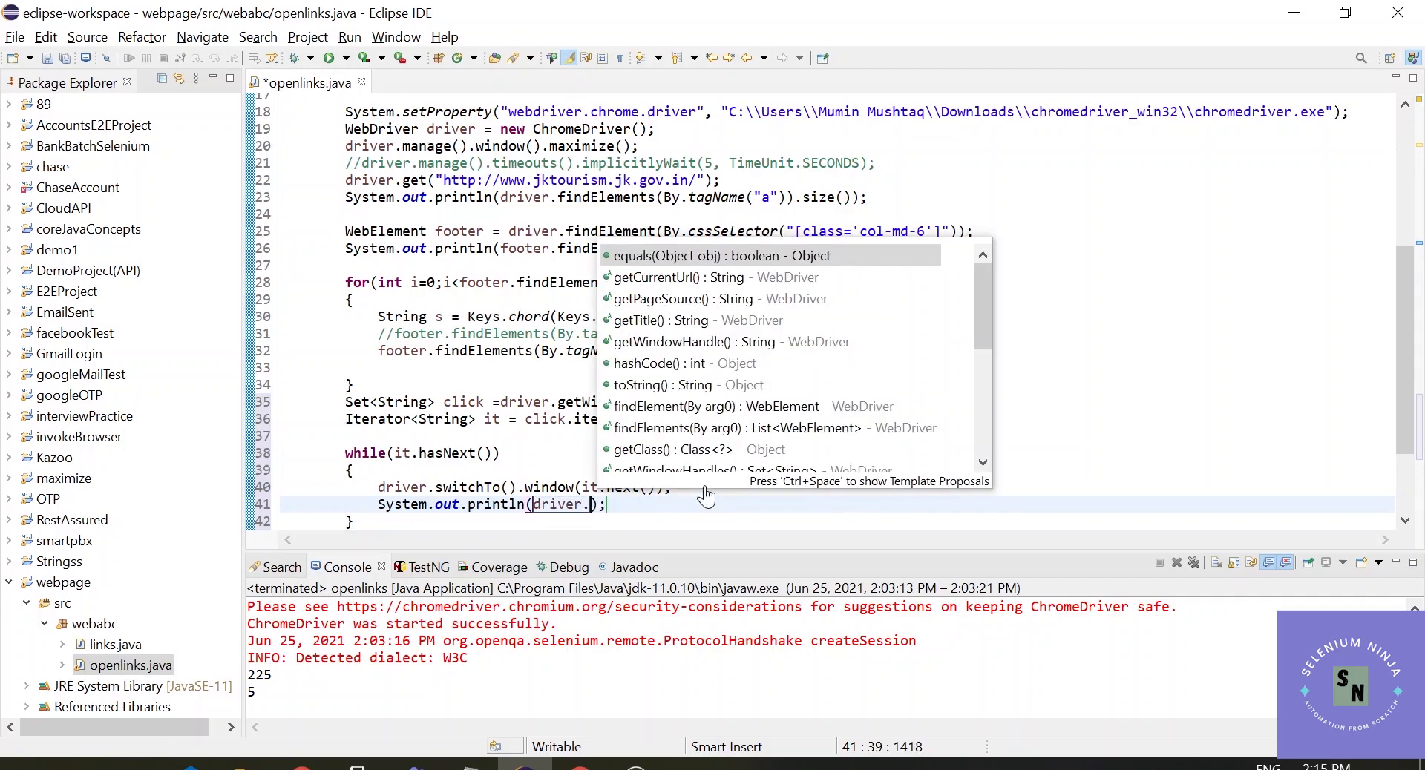
text(get)
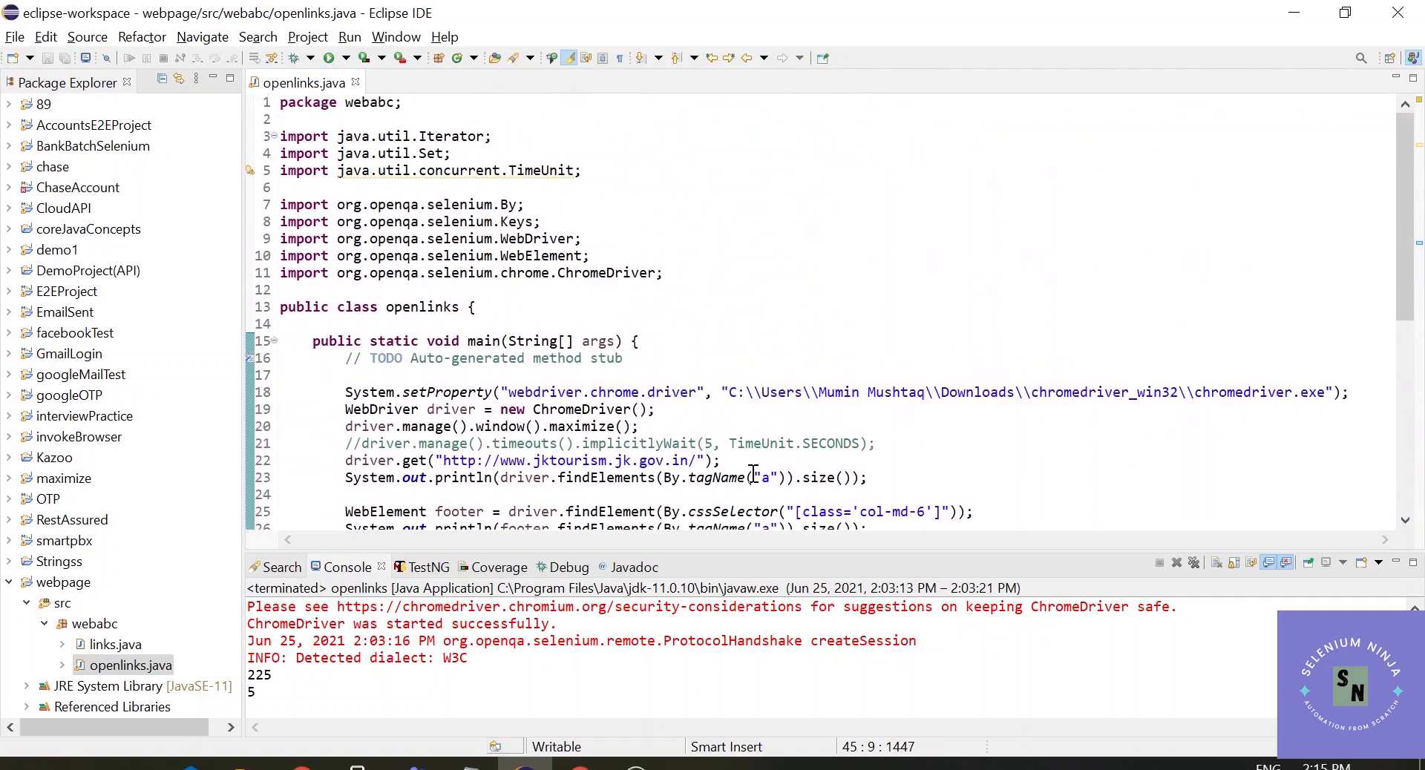
Add Thread.sleep(3000) after the sendKeys line with a throws InterruptedException declaration
scroll(down, 3)
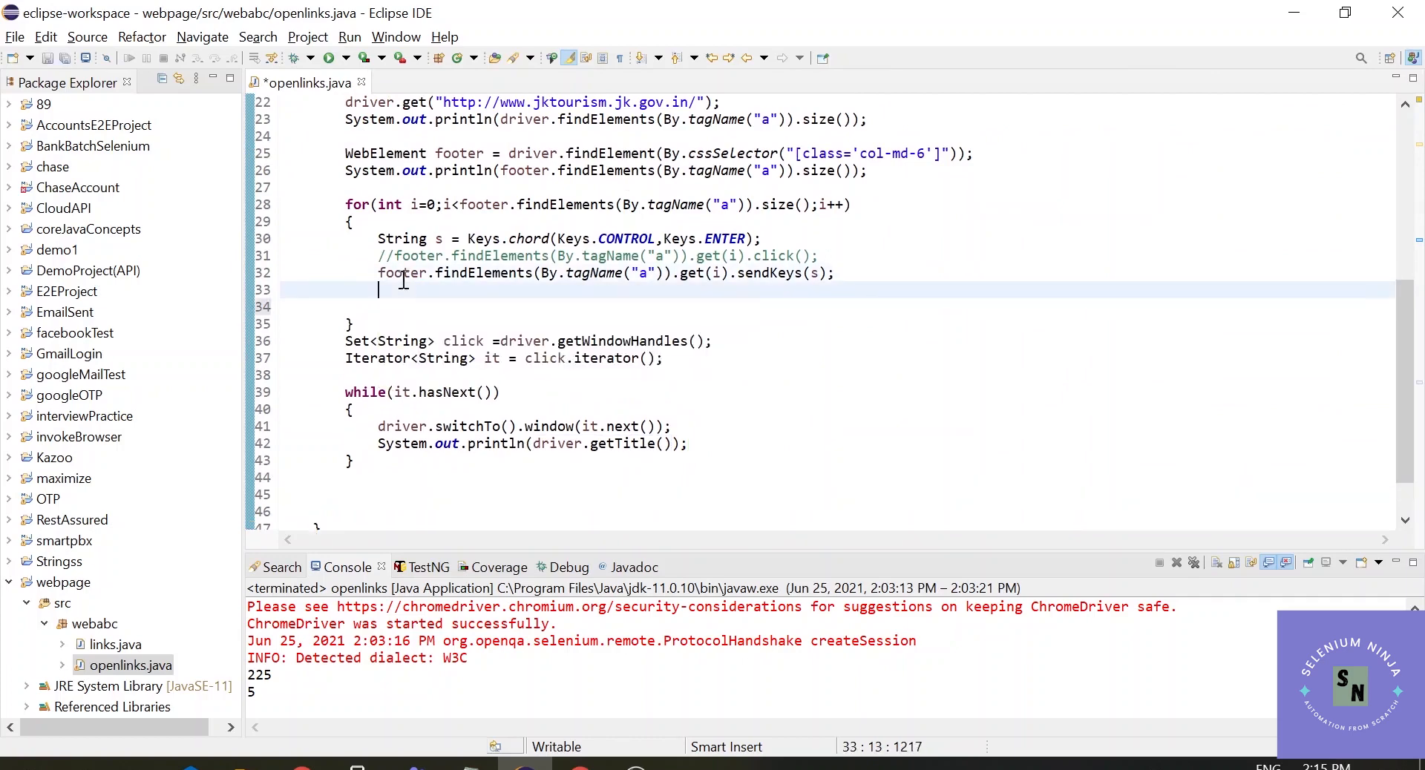
text(Thread.sleep(3000);)
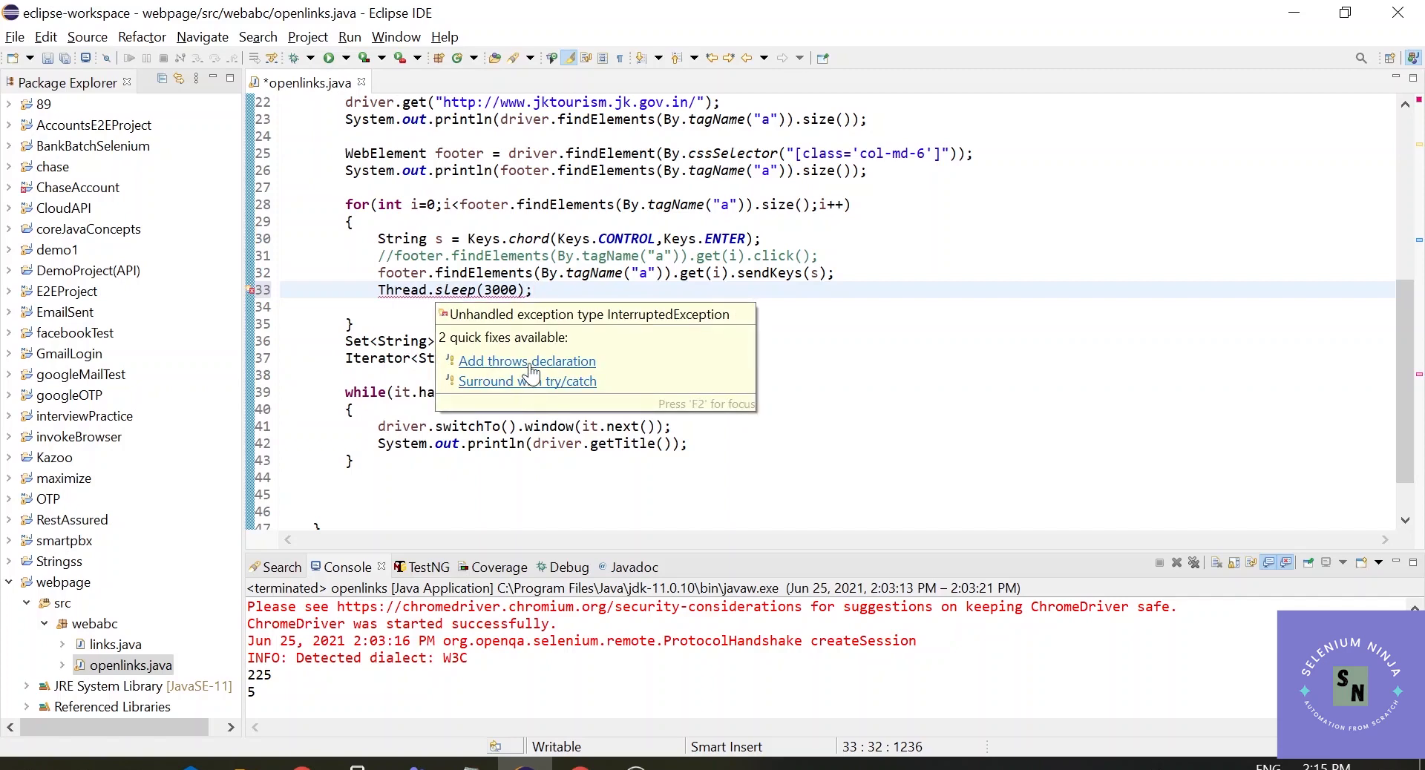
click(526, 360)
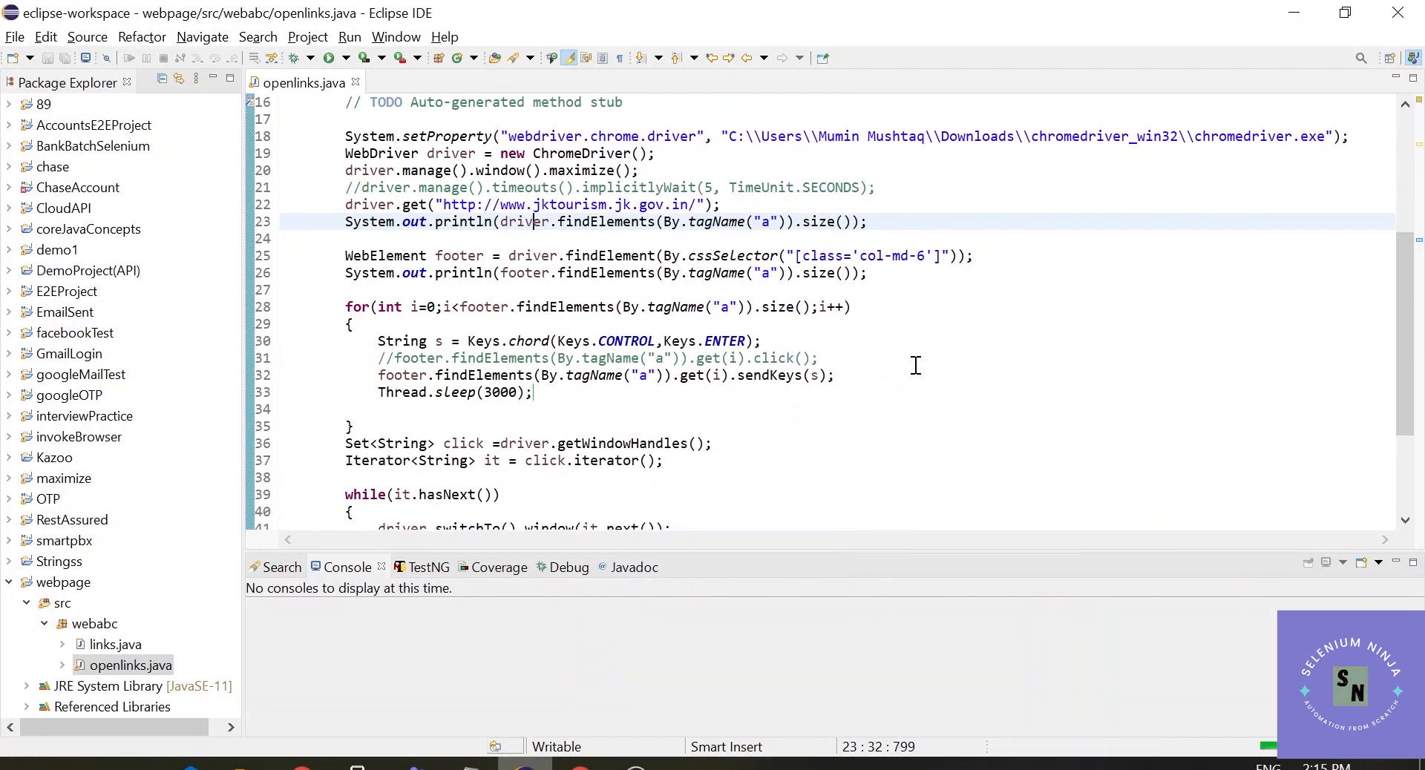
Run the script so the console prints the J&K Tourism title for each open window
click(347, 37)
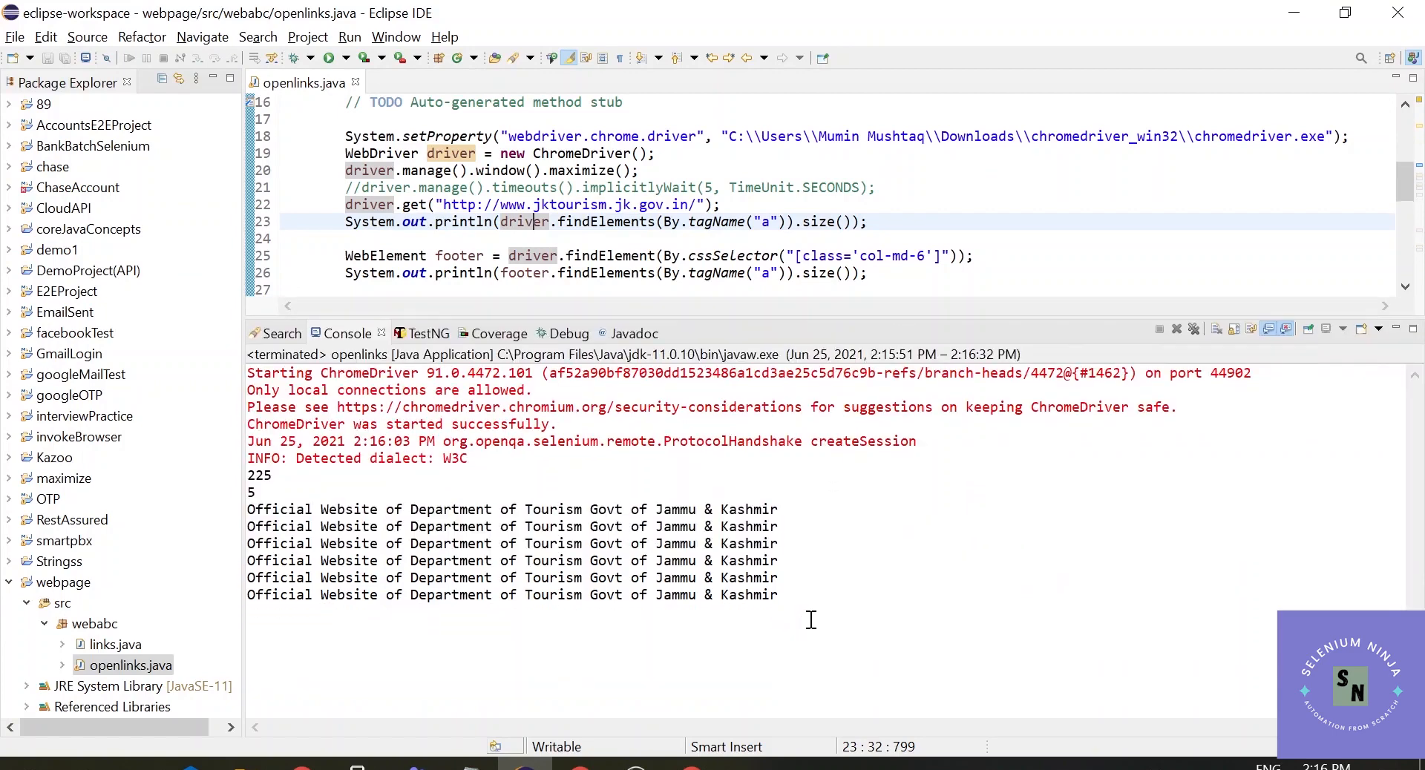
Select over the console output lines listing the printed tab titles
drag(248, 509, 776, 595)
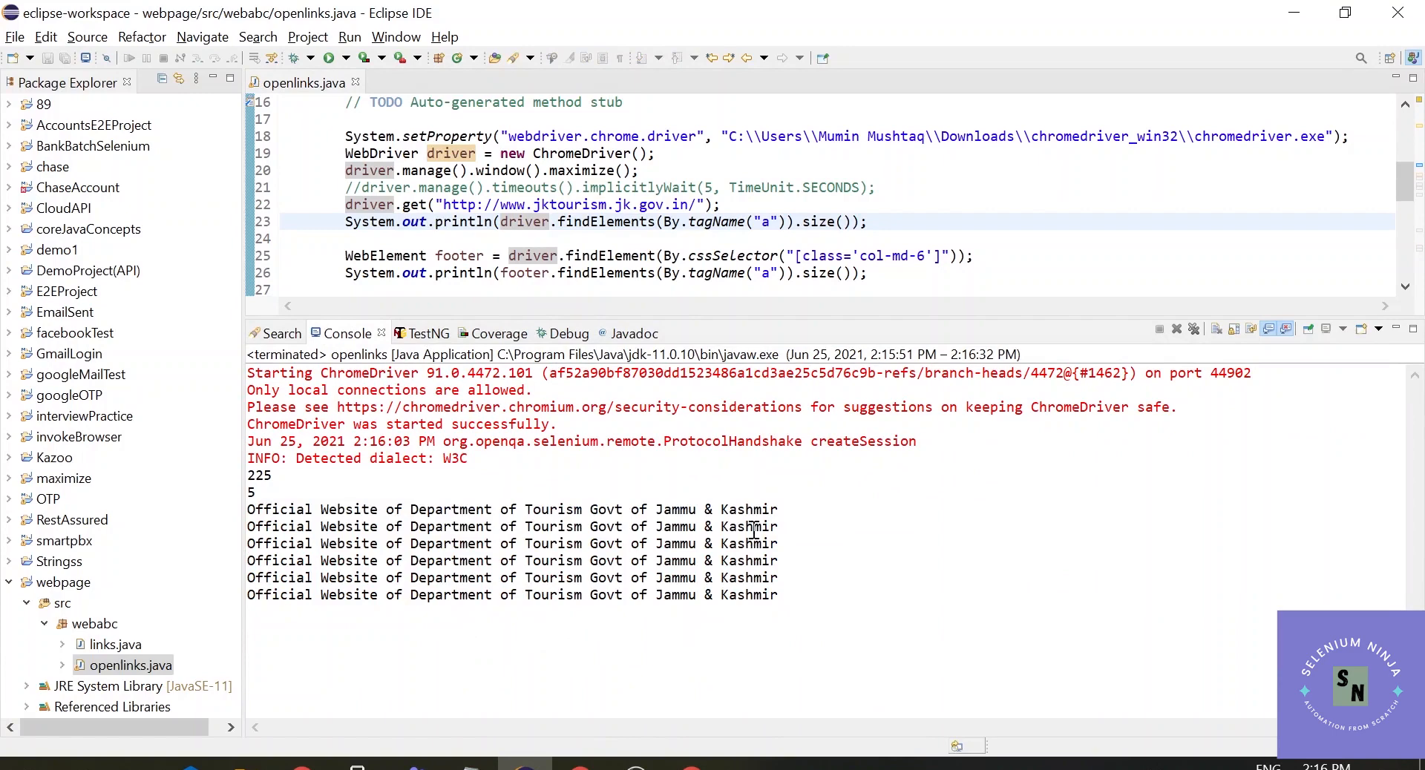
drag(344, 509, 776, 509)
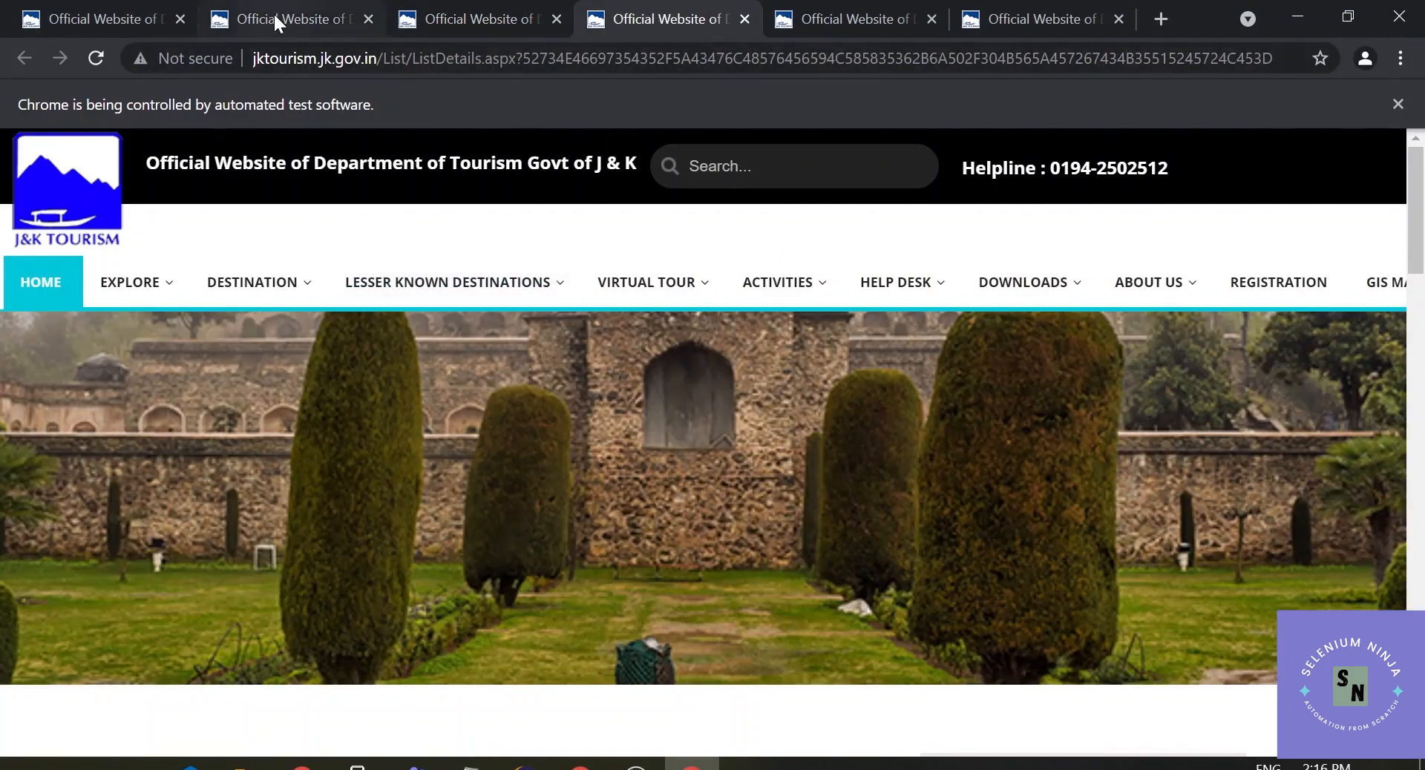
Flip through the opened Chrome tabs to confirm each footer link loaded its page
click(852, 17)
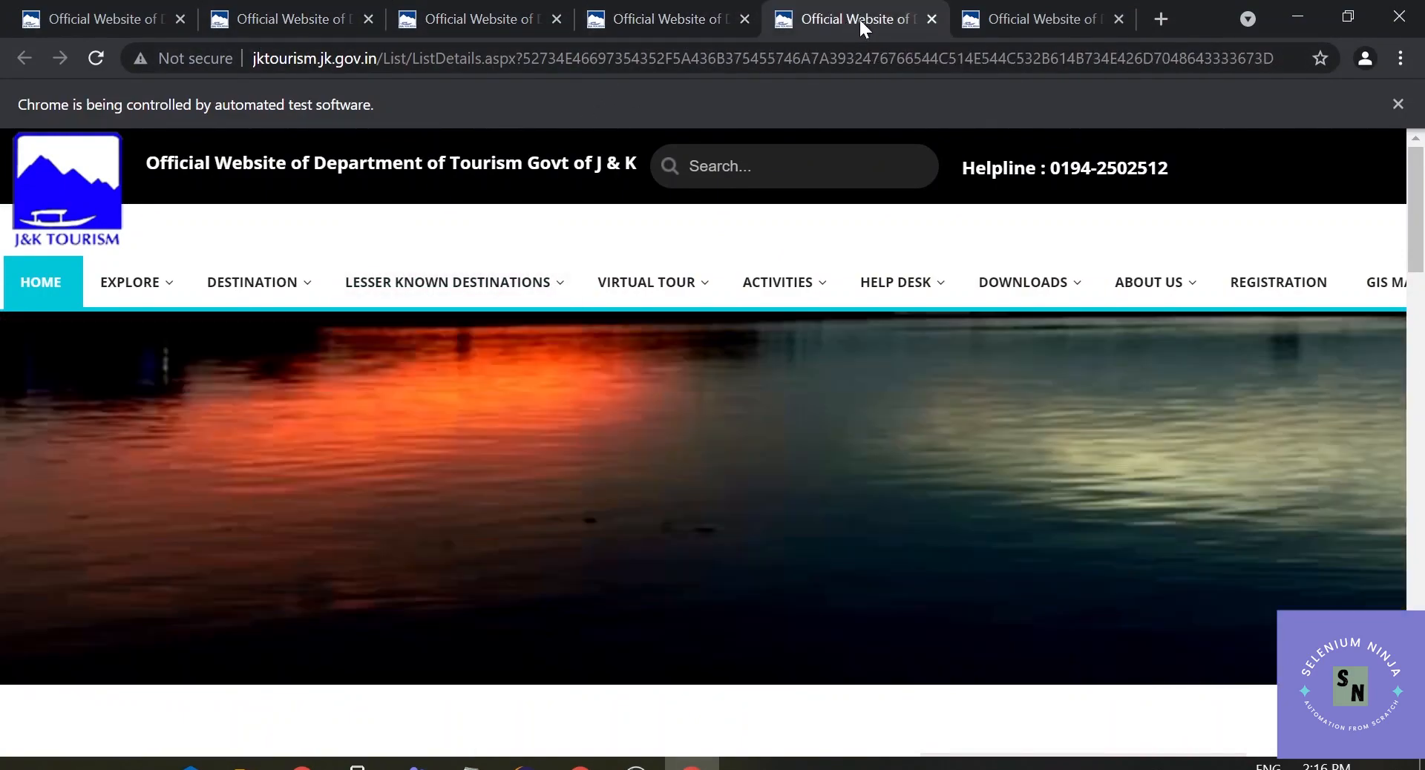
click(1042, 18)
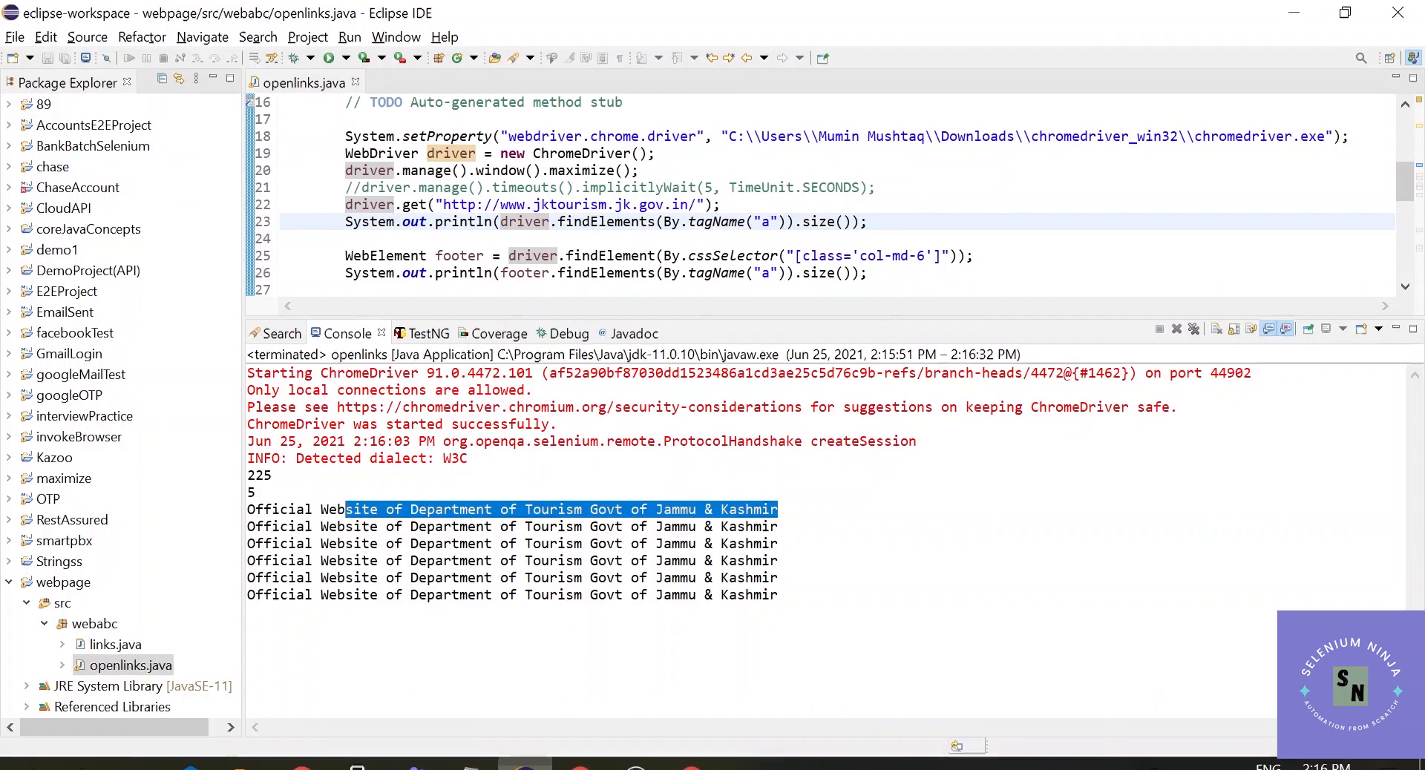
mouse_move(960, 326)
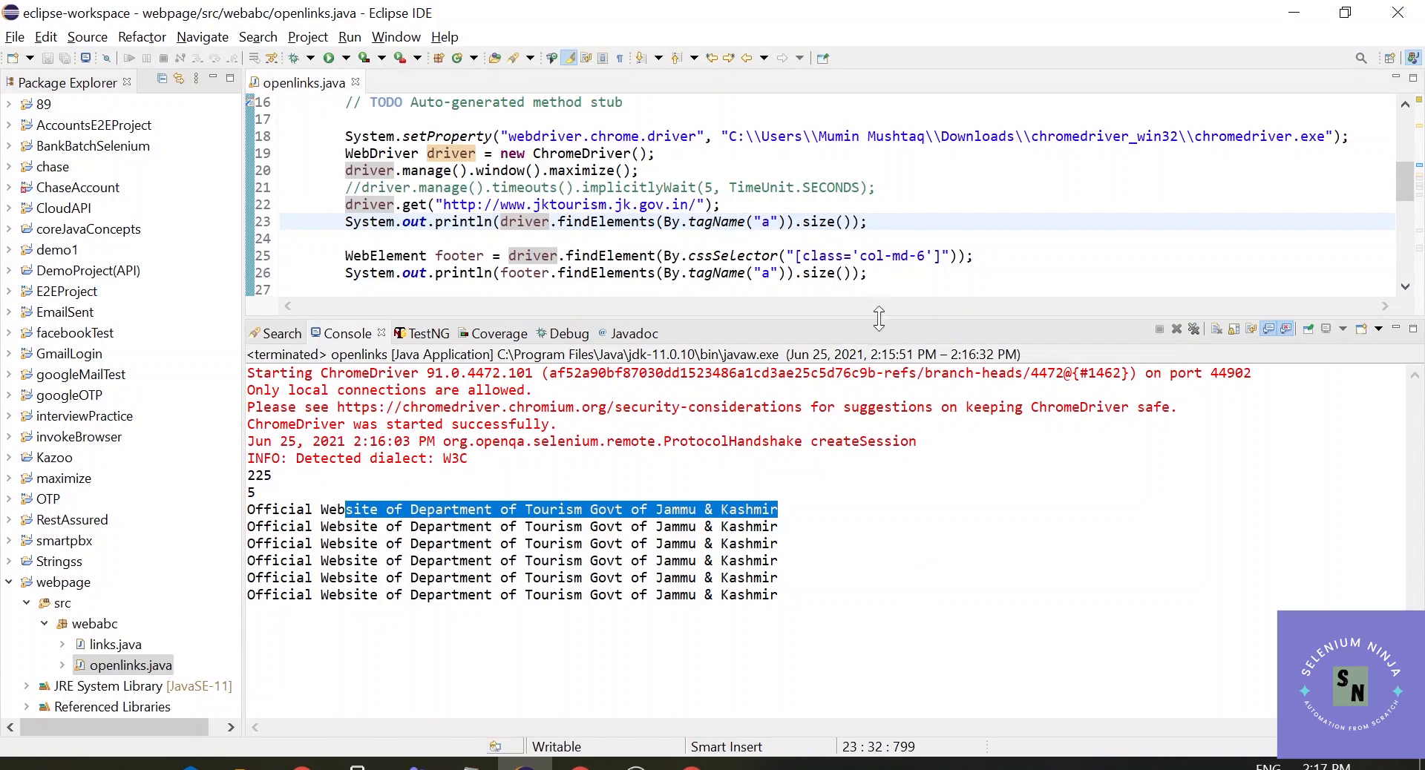
mouse_move(886, 329)
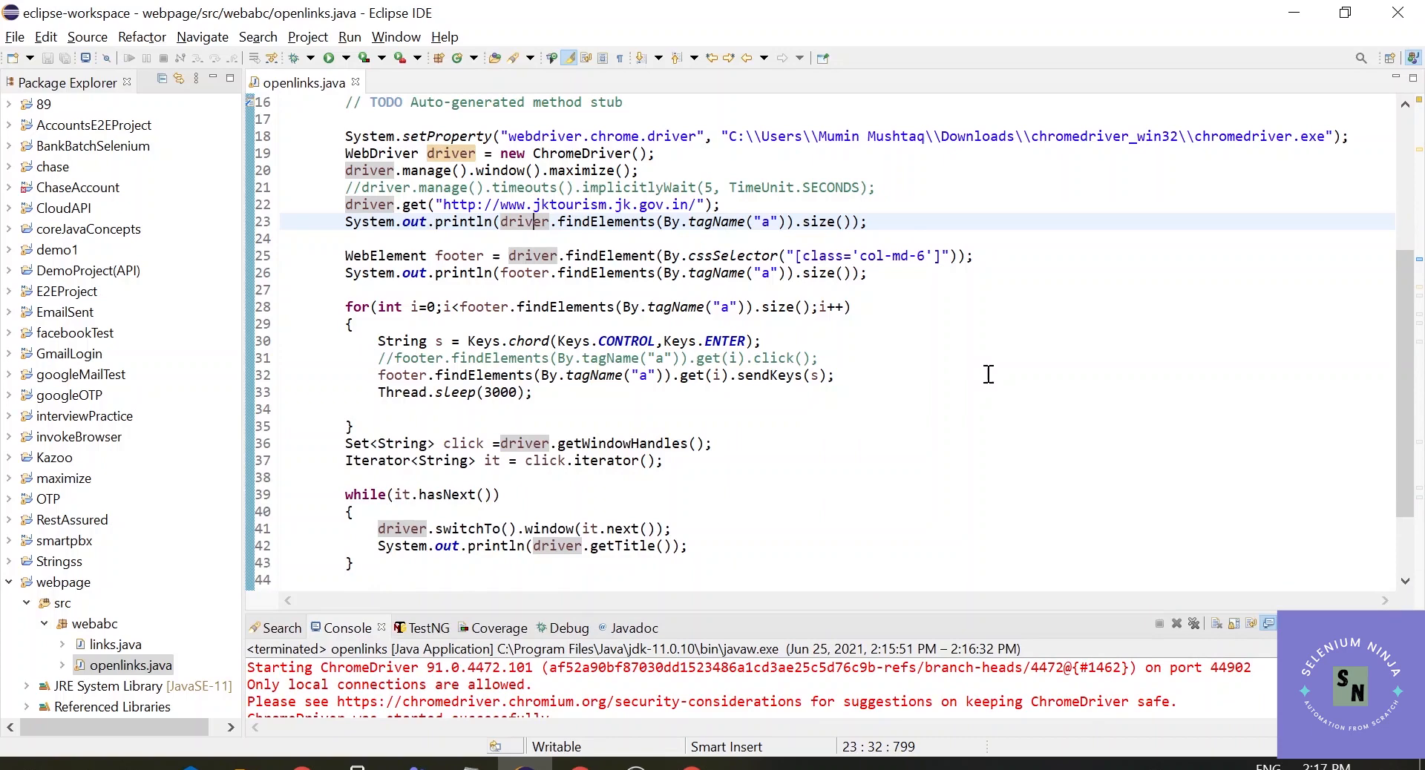
mouse_move(978, 380)
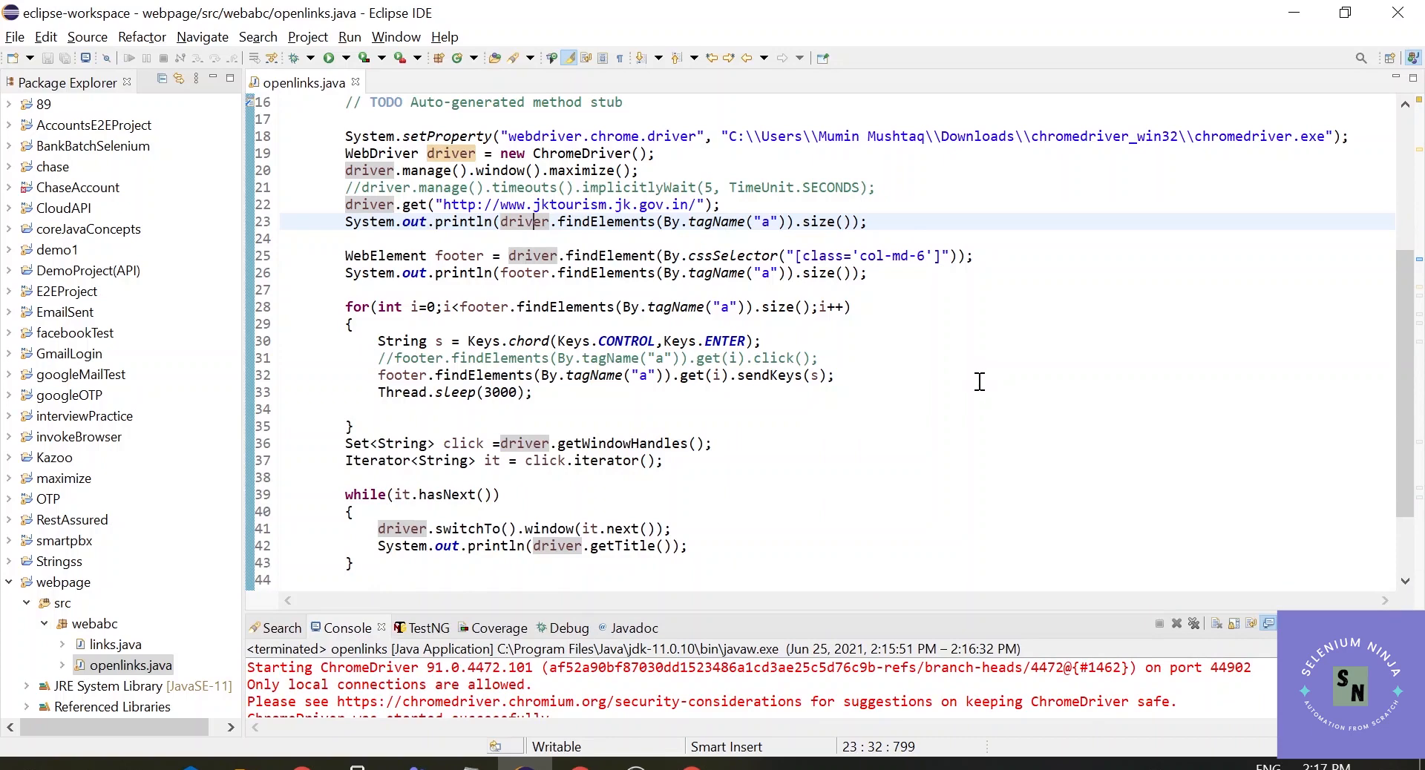